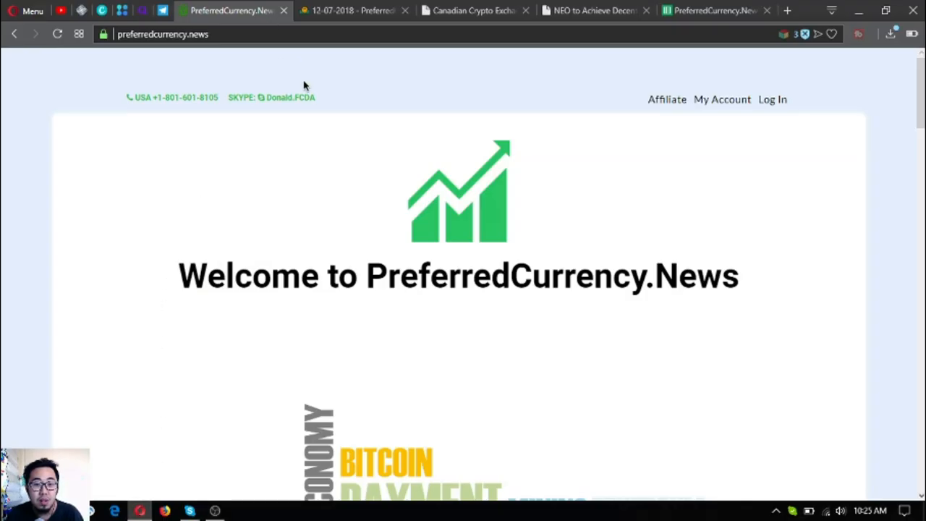
mouse_move(315, 96)
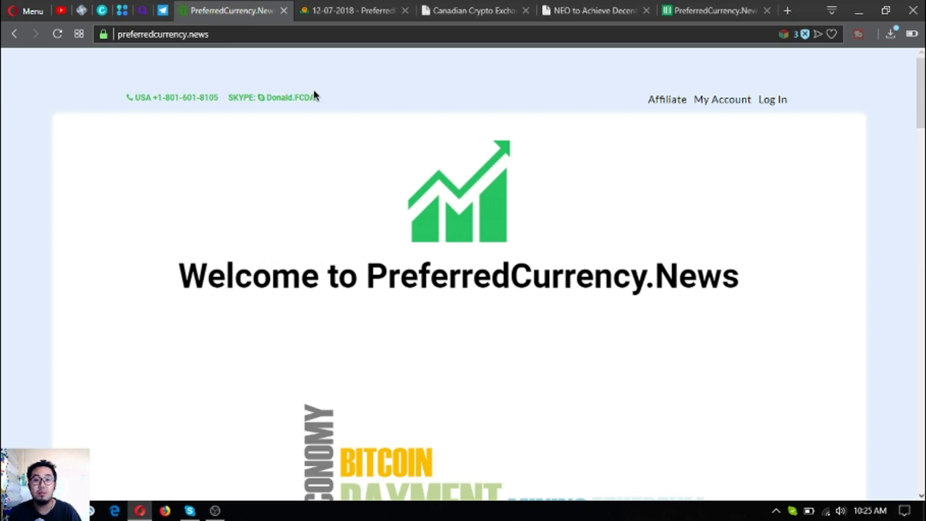
Scroll through the December 8 newsletter, then switch to the Coinsquare BlockEQ acquisition article
scroll(down, 3)
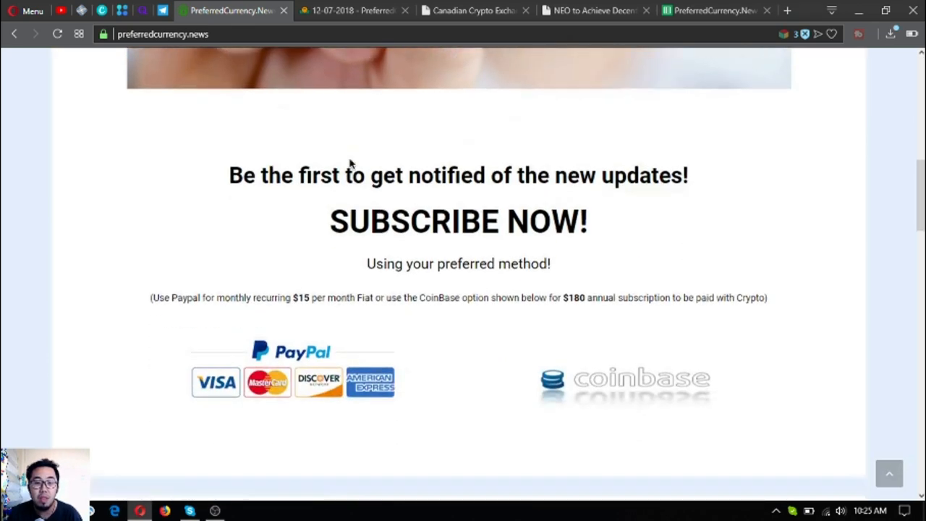
scroll(down, 3)
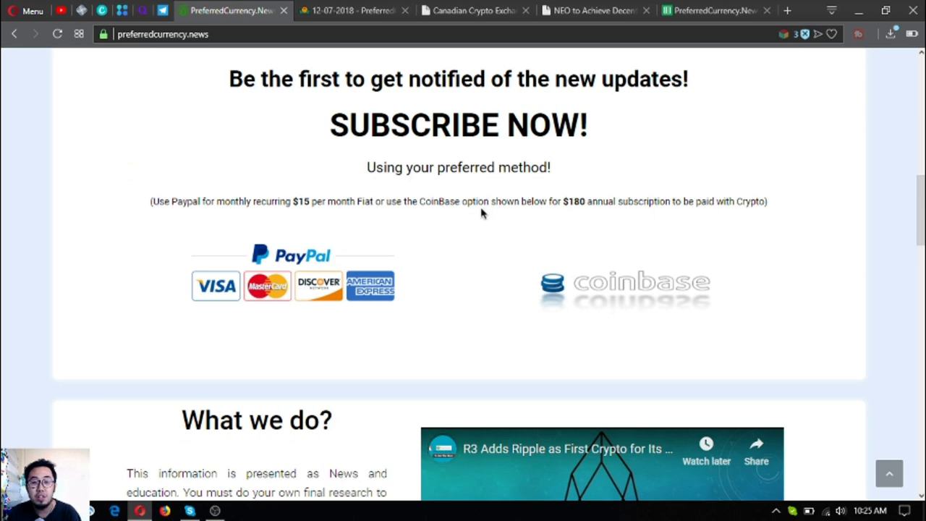
mouse_move(449, 254)
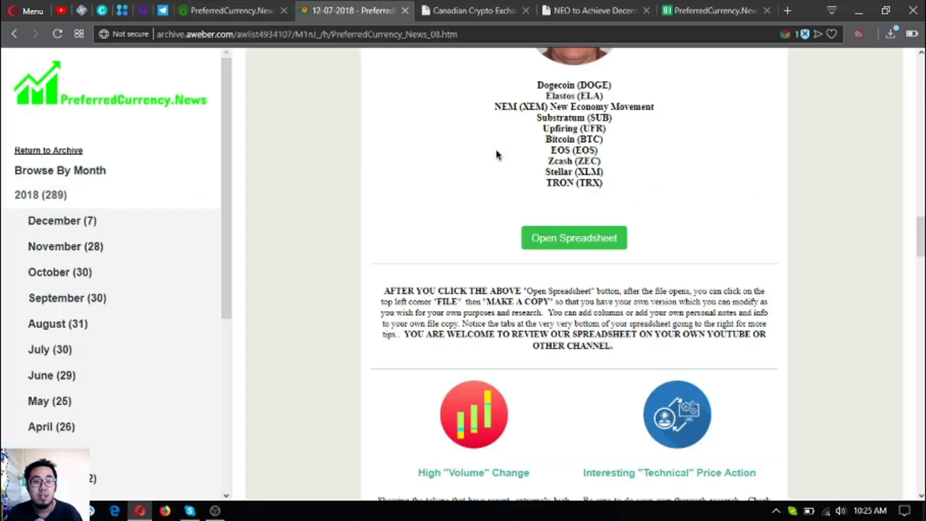
scroll(up, 3)
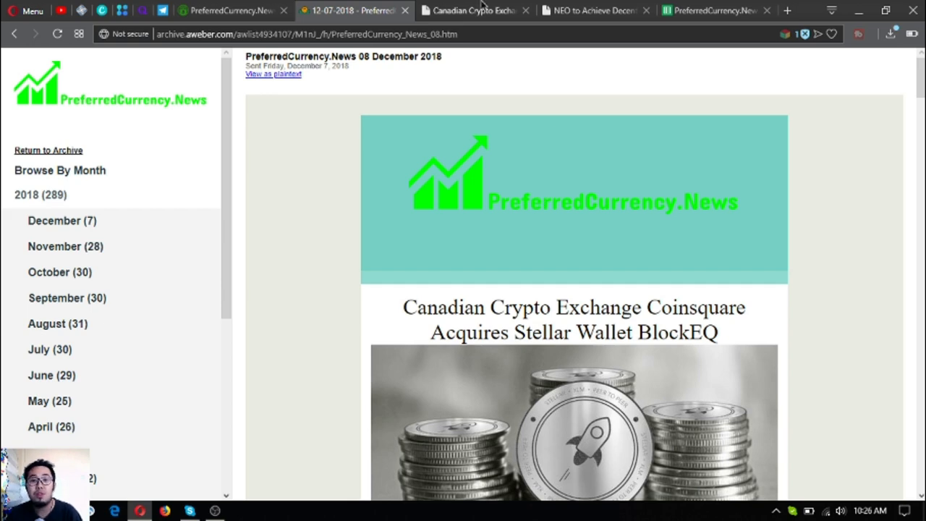
click(473, 10)
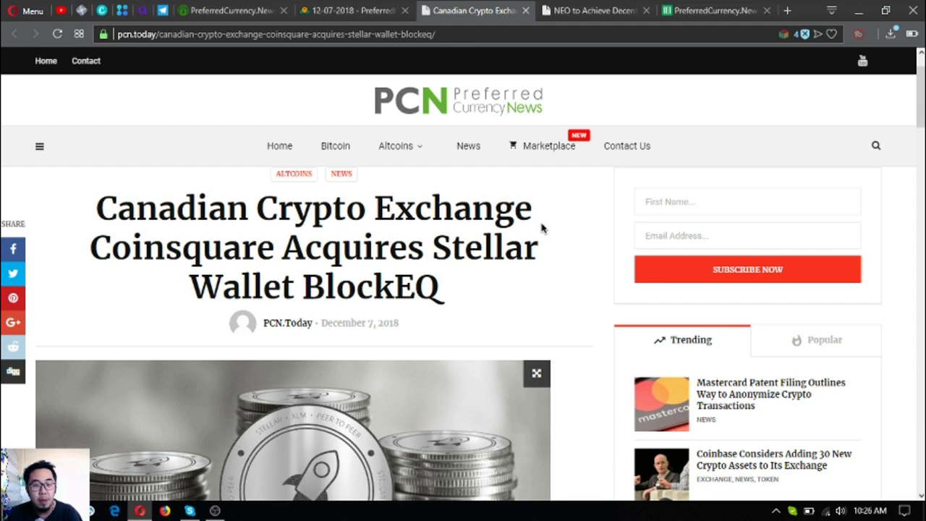
scroll(down, 3)
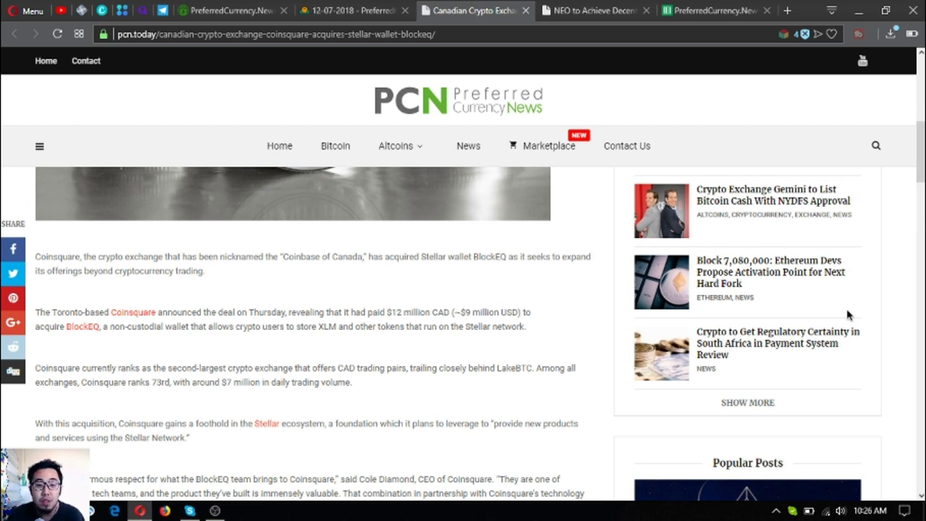
mouse_move(837, 316)
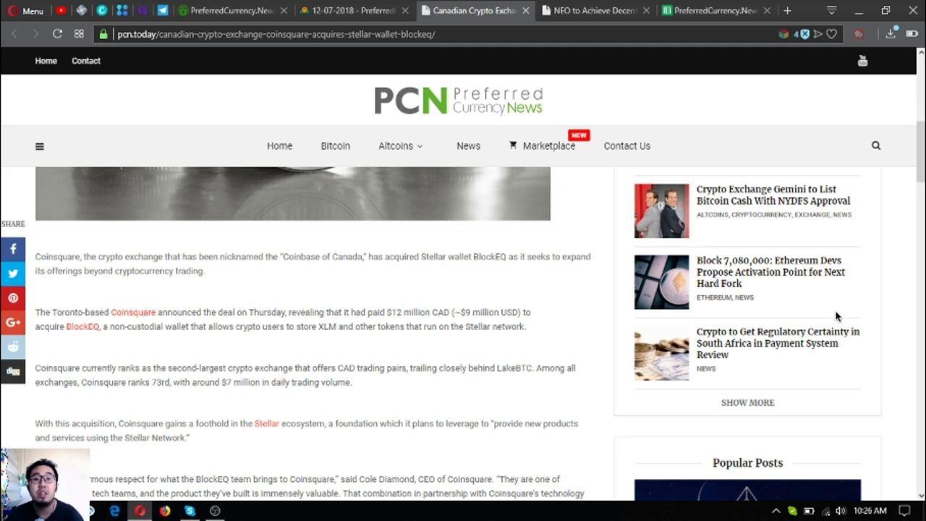
scroll(down, 3)
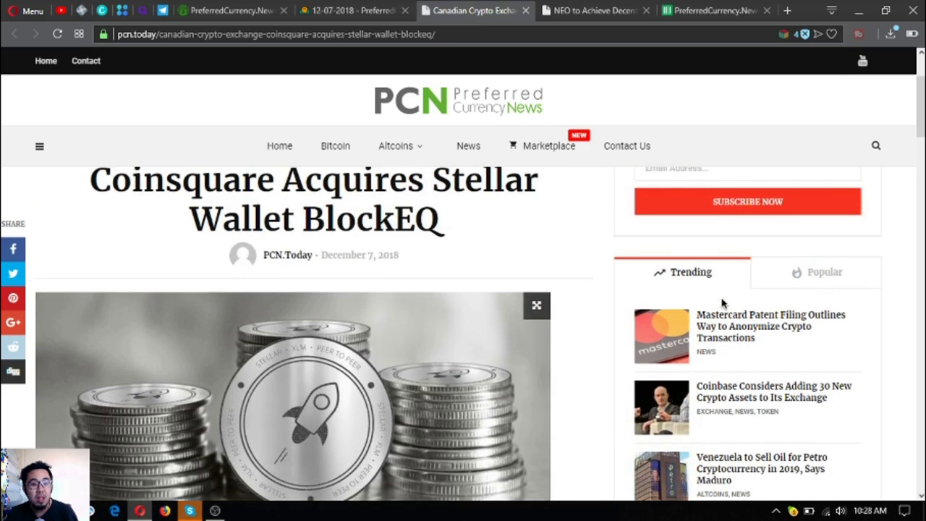
scroll(down, 3)
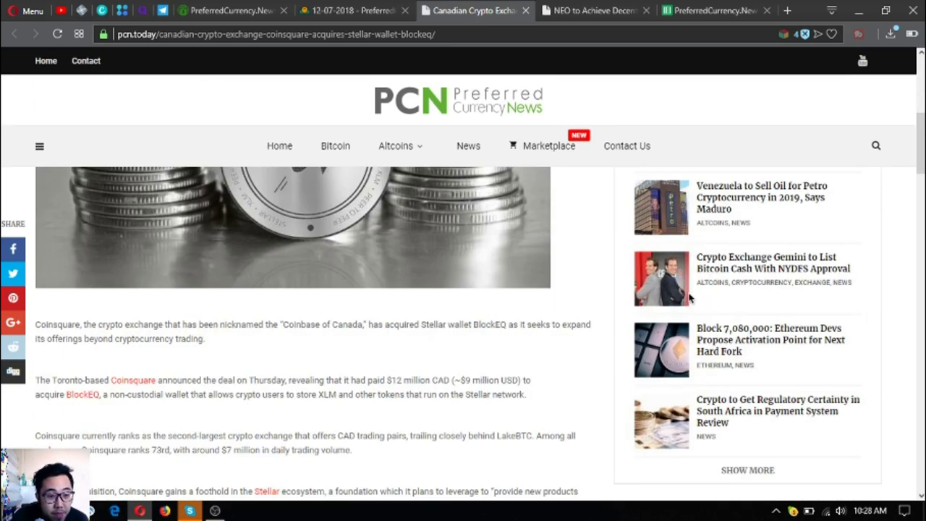
mouse_move(478, 344)
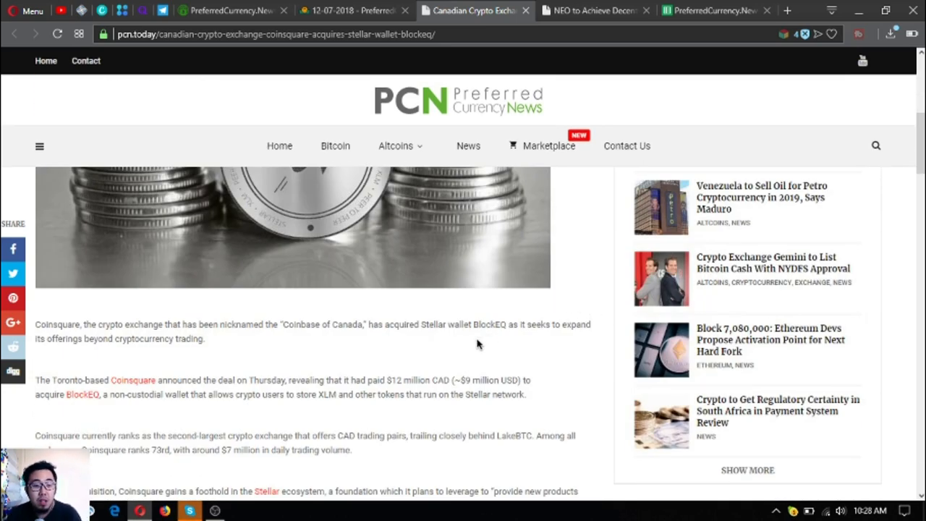
scroll(up, 3)
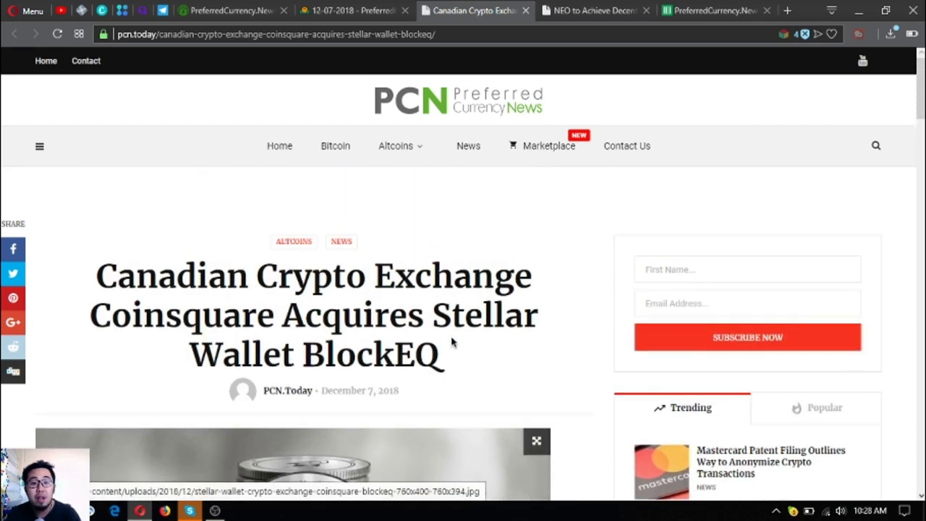
scroll(down, 3)
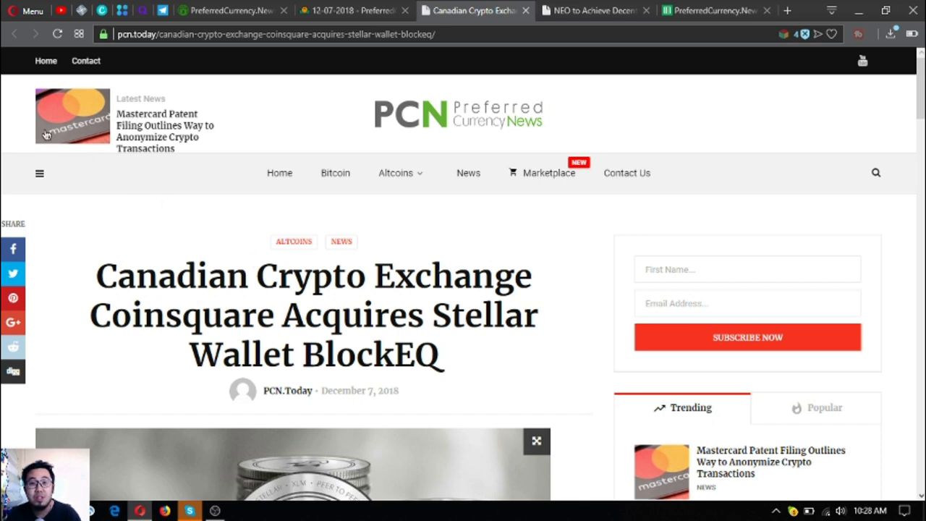
mouse_move(544, 27)
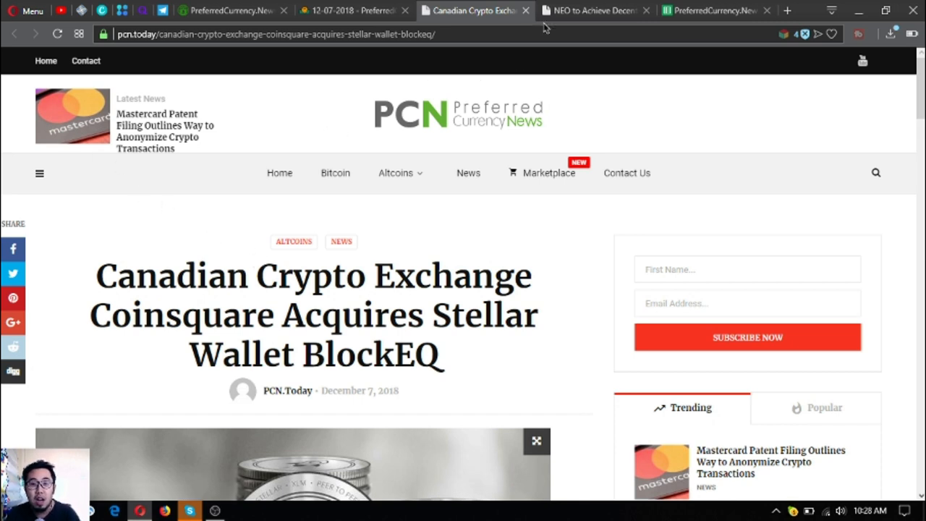
mouse_move(593, 10)
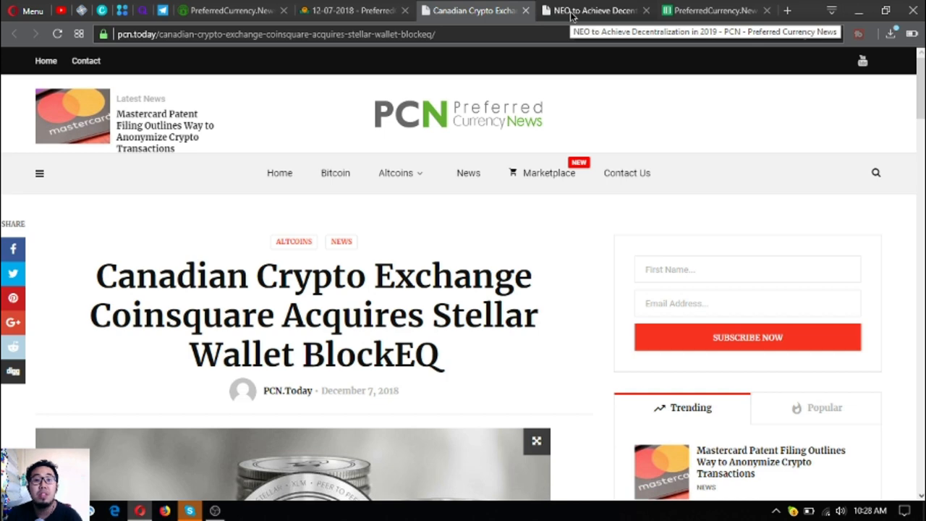
Read the NEO to Achieve Decentralization in 2019 article down through node hosting
click(594, 10)
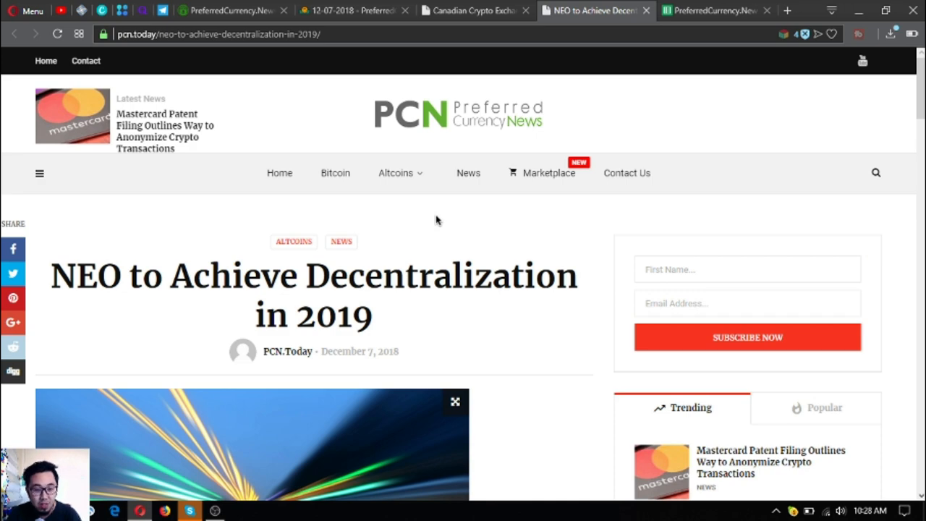
scroll(down, 3)
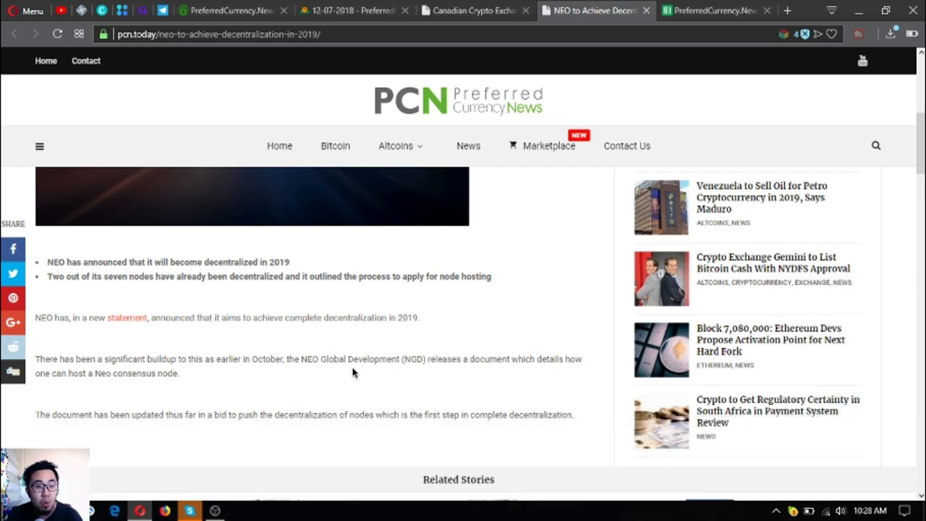
scroll(down, 3)
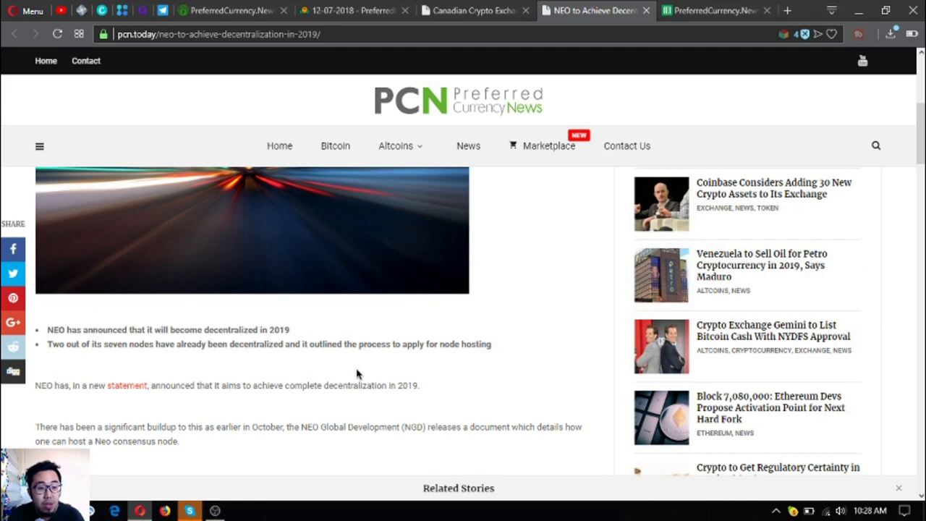
scroll(down, 3)
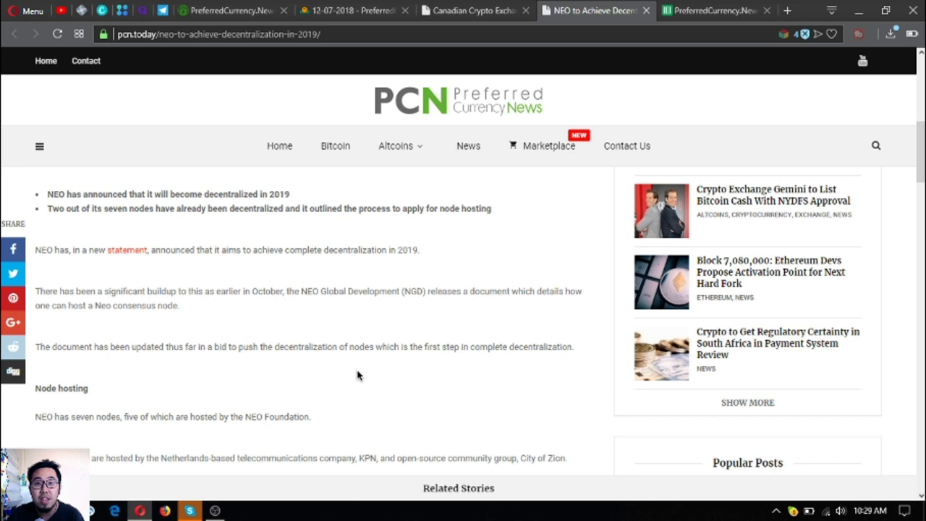
mouse_move(436, 428)
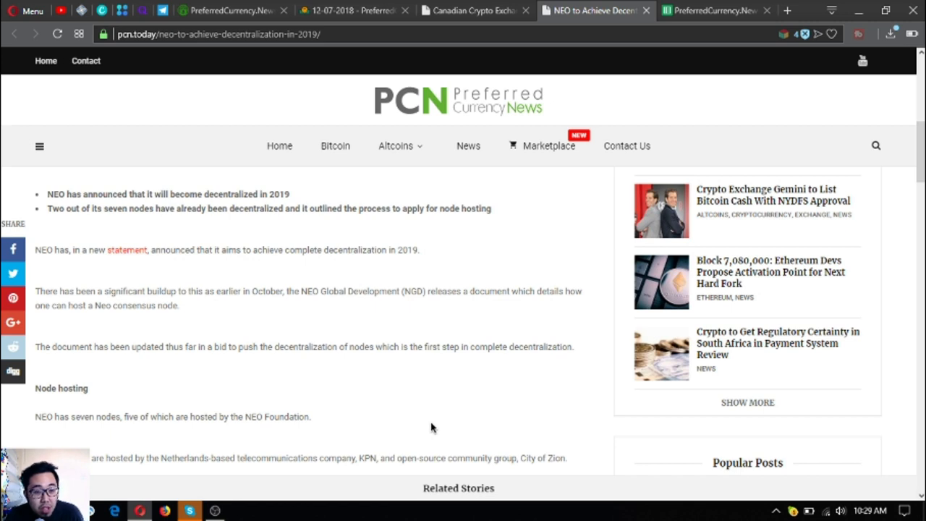
mouse_move(341, 431)
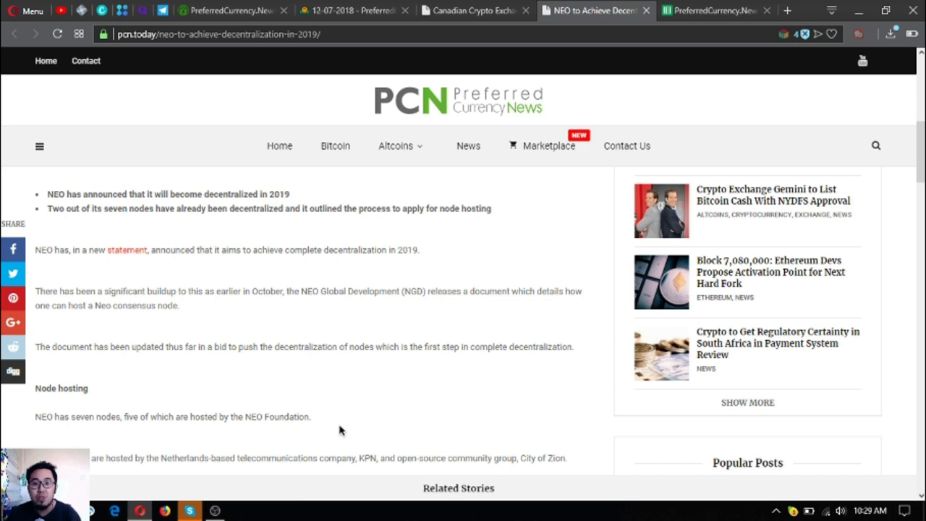
scroll(down, 3)
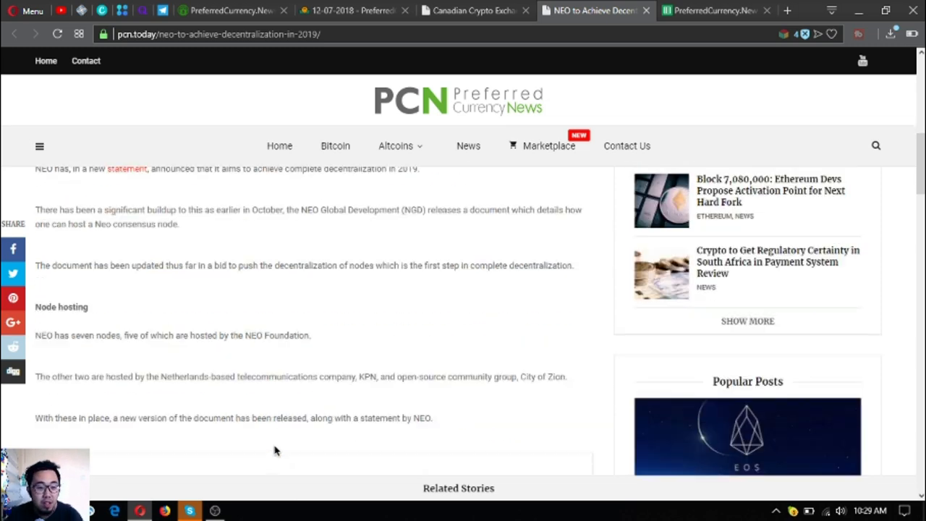
scroll(down, 3)
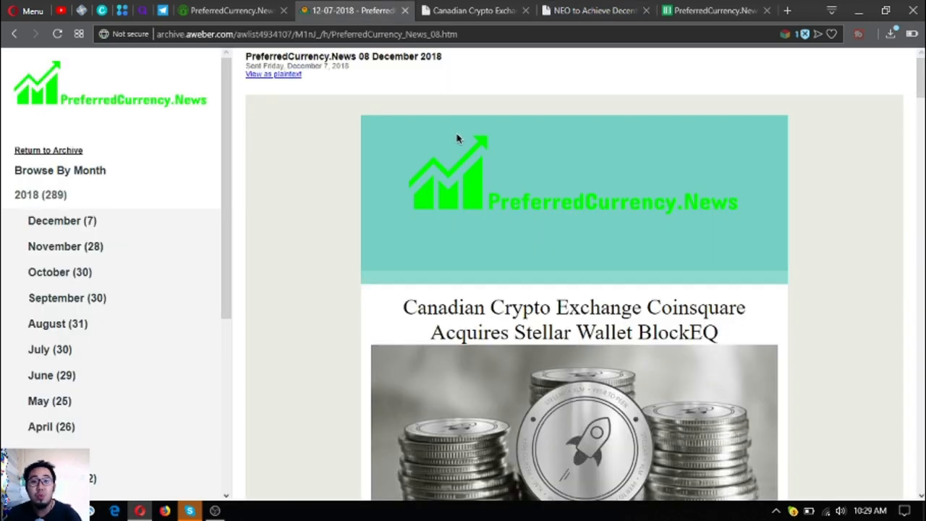
Scroll the December 8 issue down to Donald's ten-coin Research List and Open Spreadsheet link
scroll(down, 3)
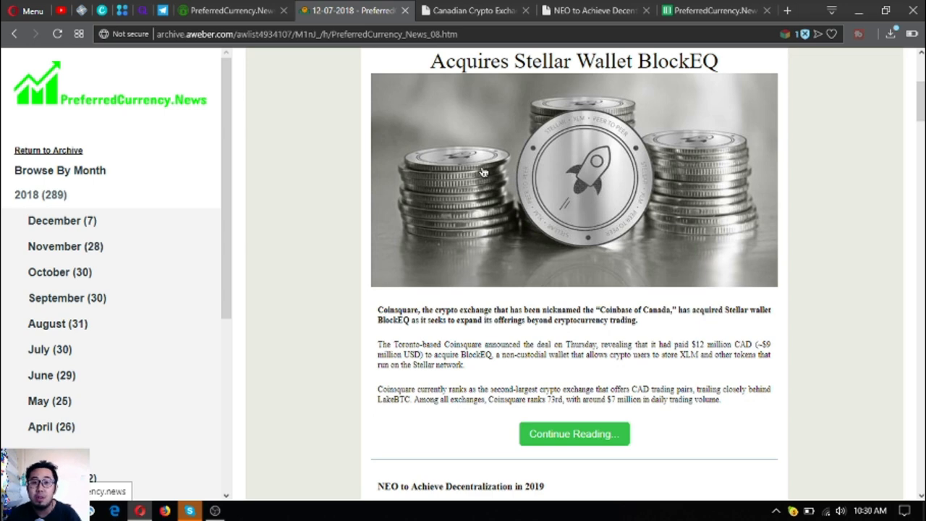
scroll(up, 3)
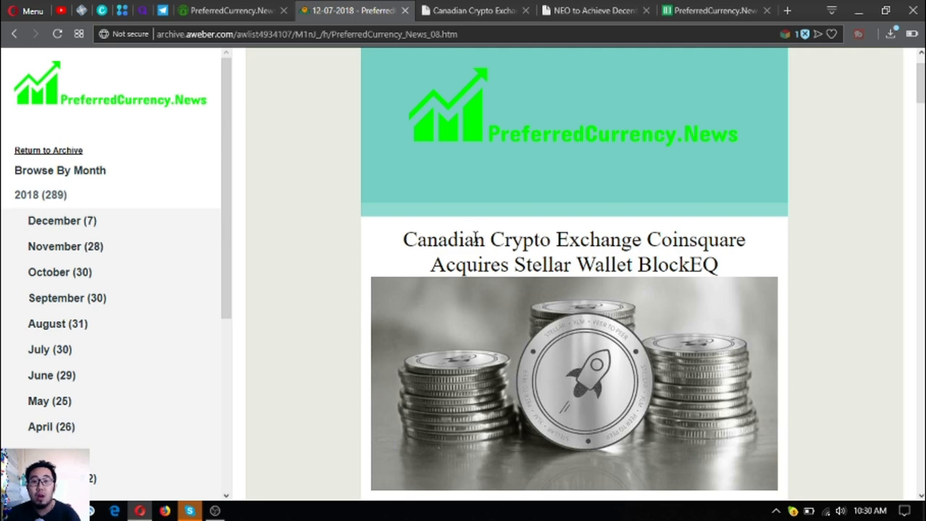
mouse_move(468, 242)
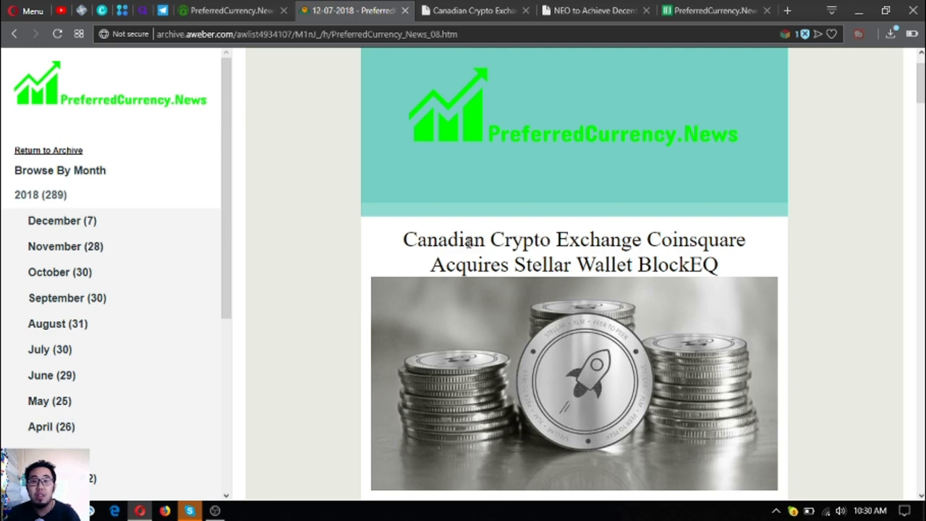
scroll(down, 3)
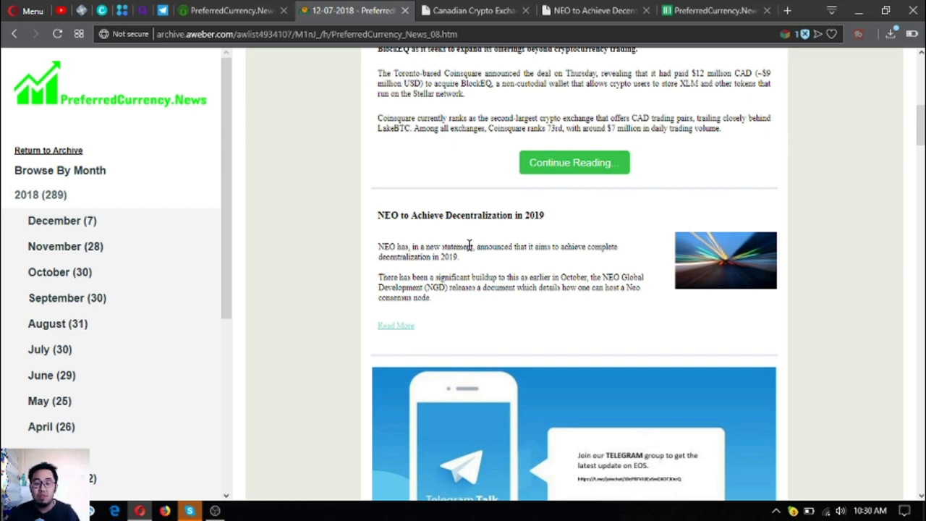
scroll(down, 3)
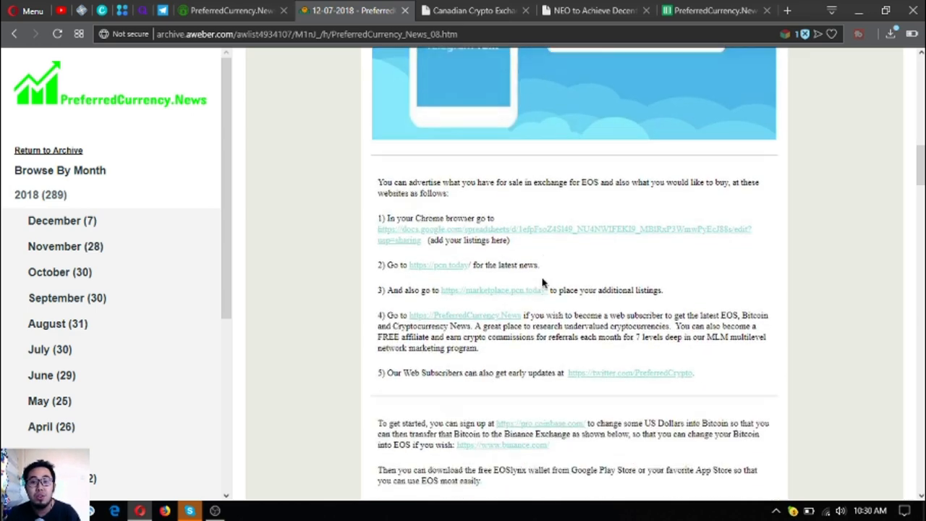
scroll(down, 3)
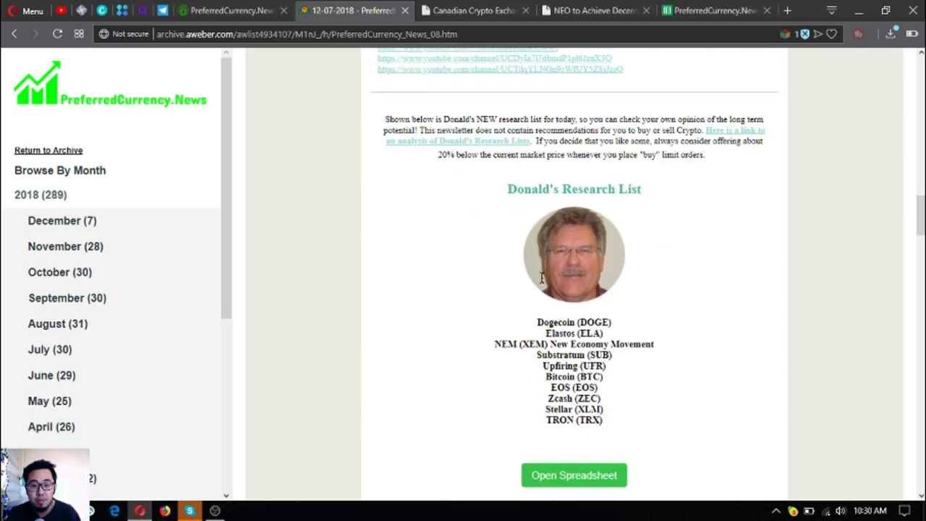
mouse_move(575, 268)
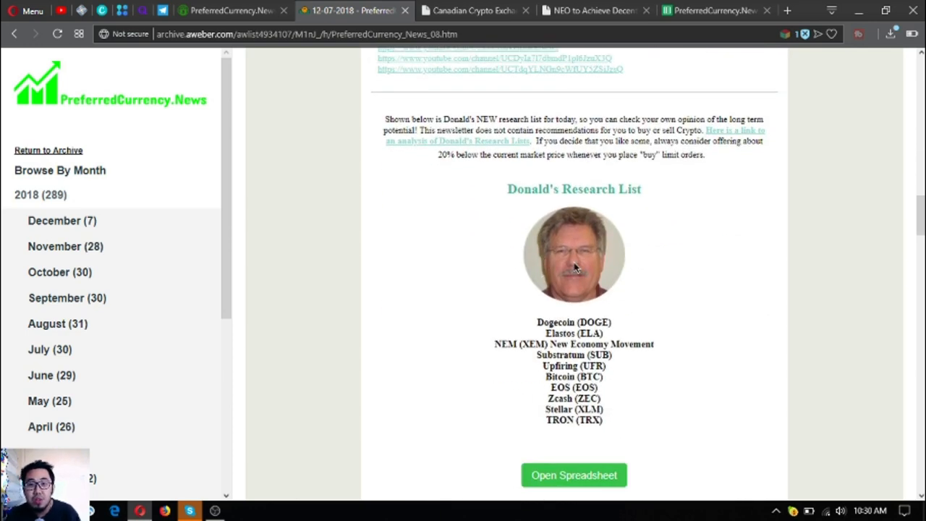
mouse_move(546, 272)
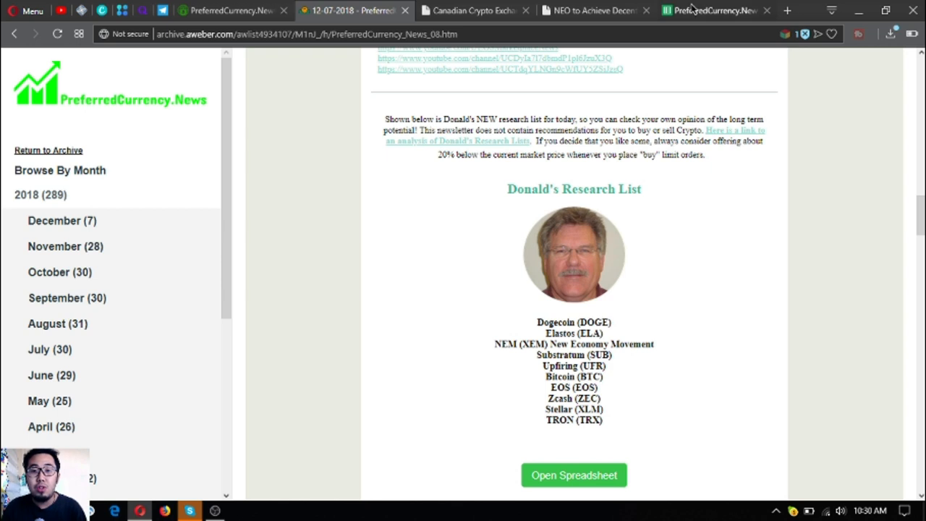
mouse_move(709, 10)
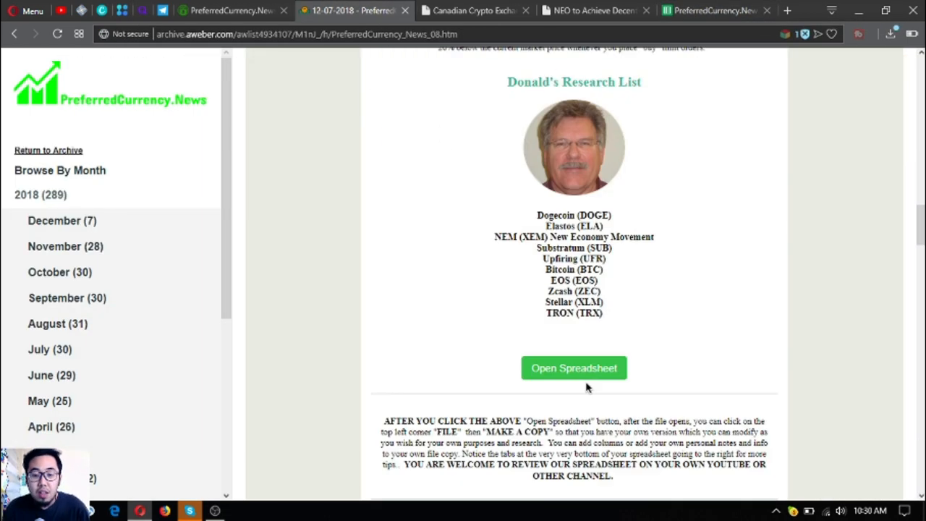
scroll(down, 3)
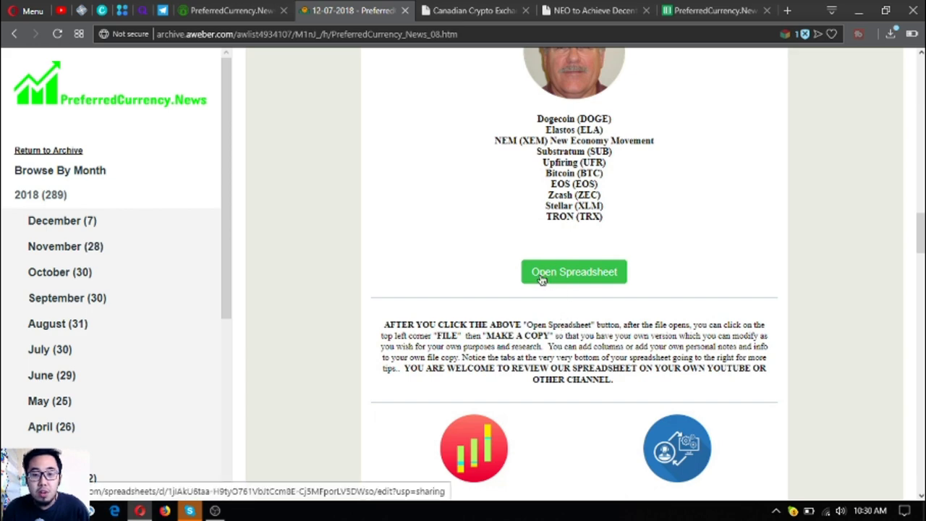
Open the 08 December 2018 research spreadsheet and inspect Bitcoin's price and issuance cells
click(573, 272)
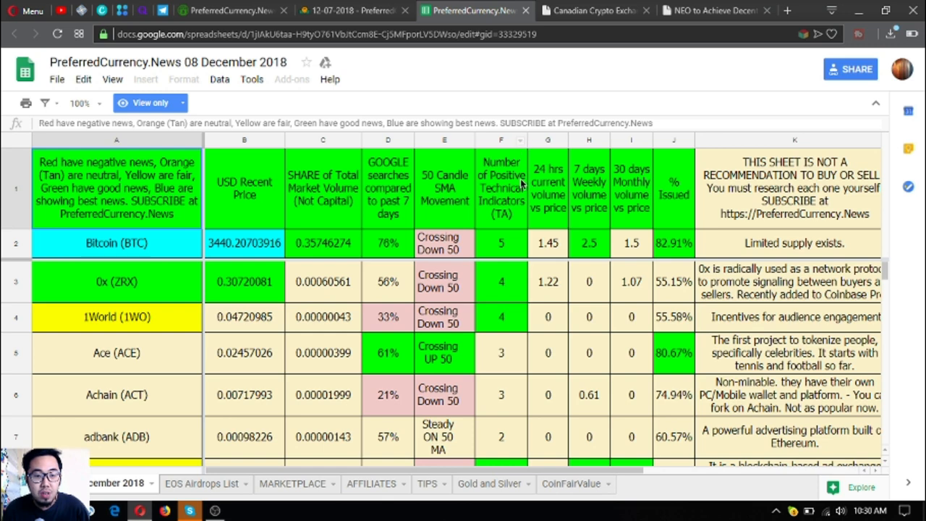
mouse_move(553, 177)
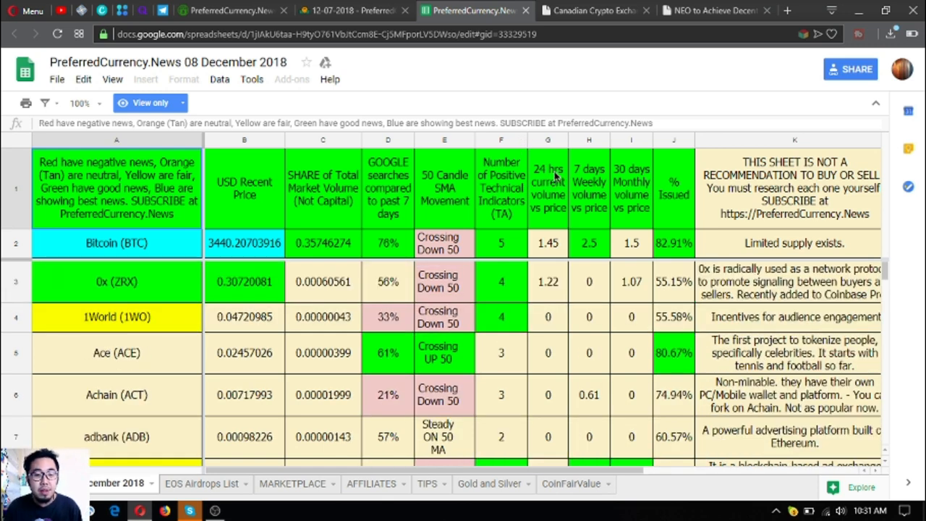
mouse_move(414, 261)
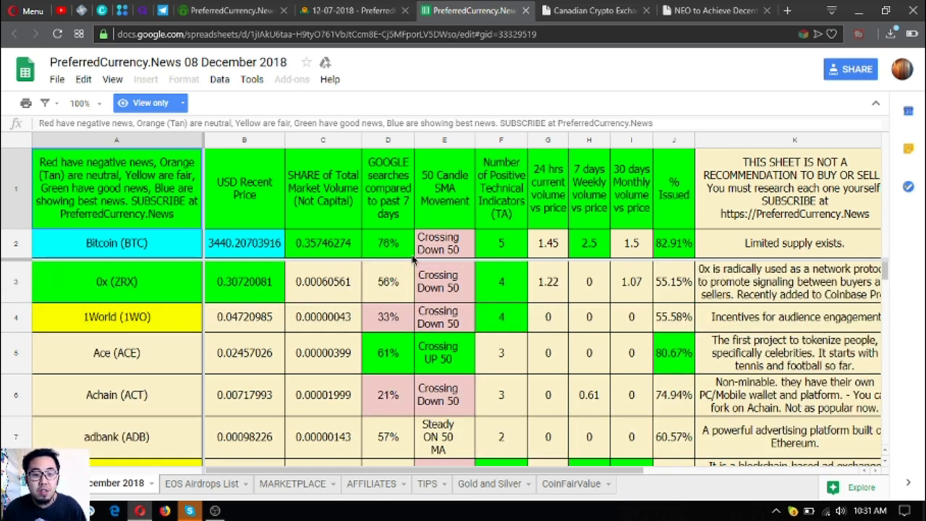
click(244, 242)
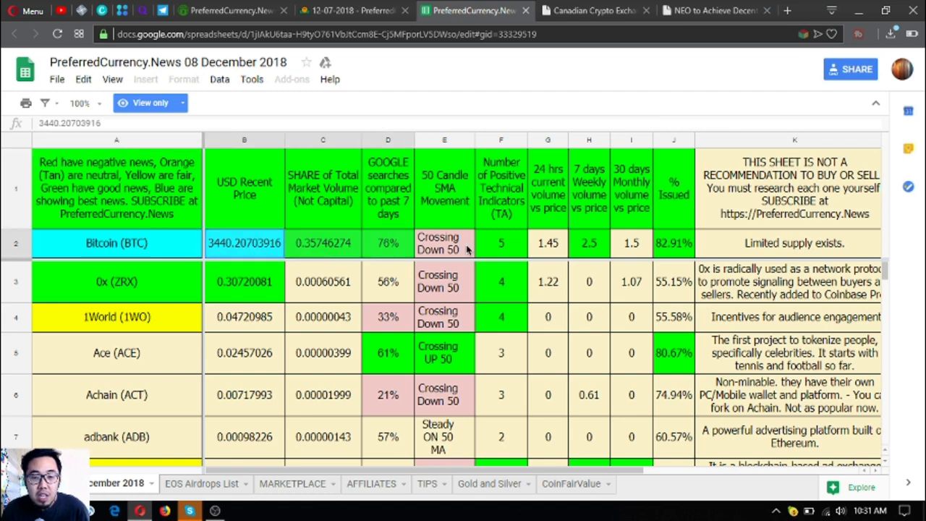
click(673, 243)
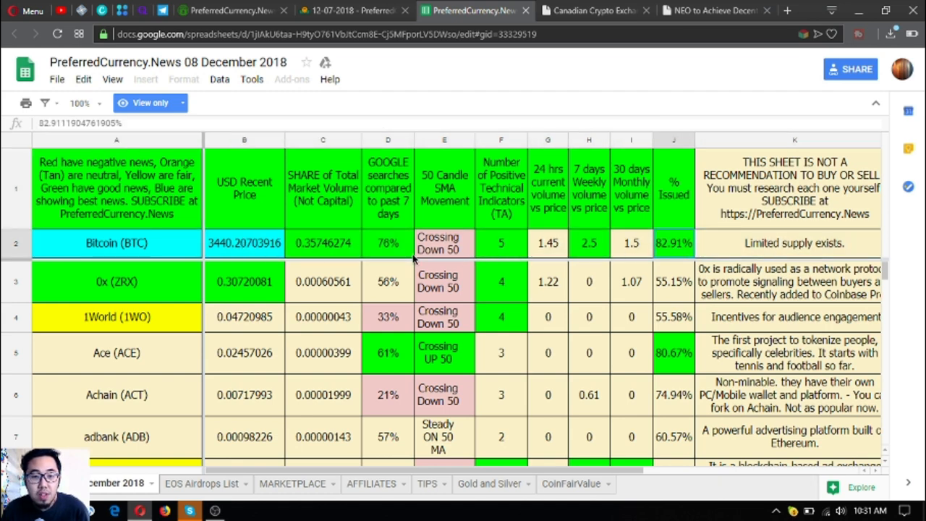
click(244, 242)
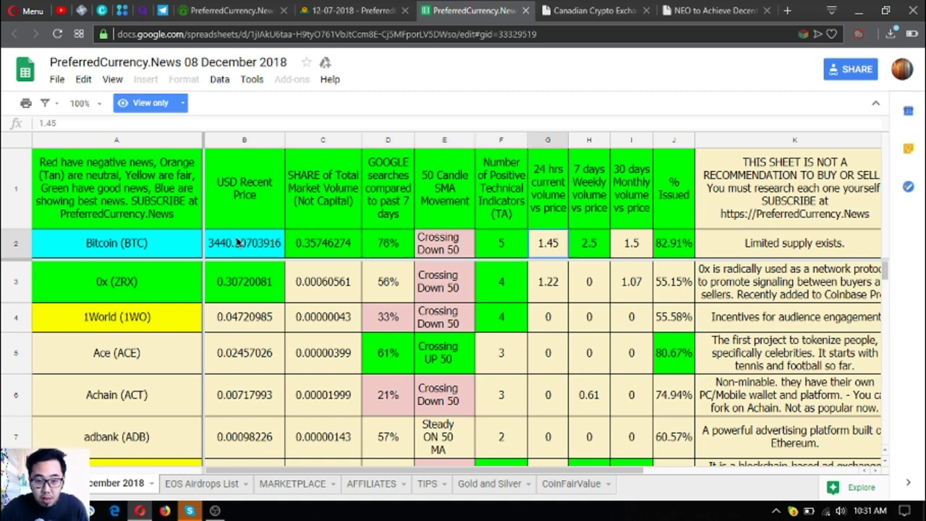
click(117, 242)
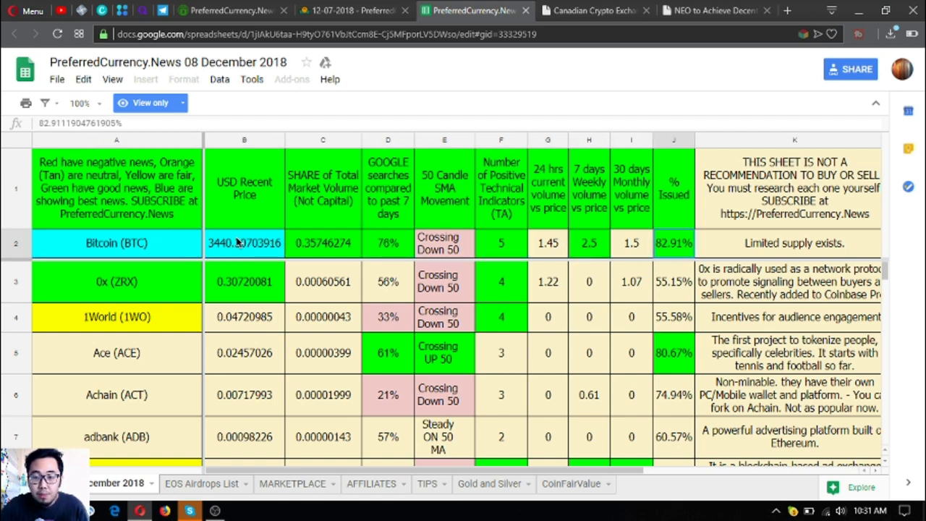
scroll(right, 3)
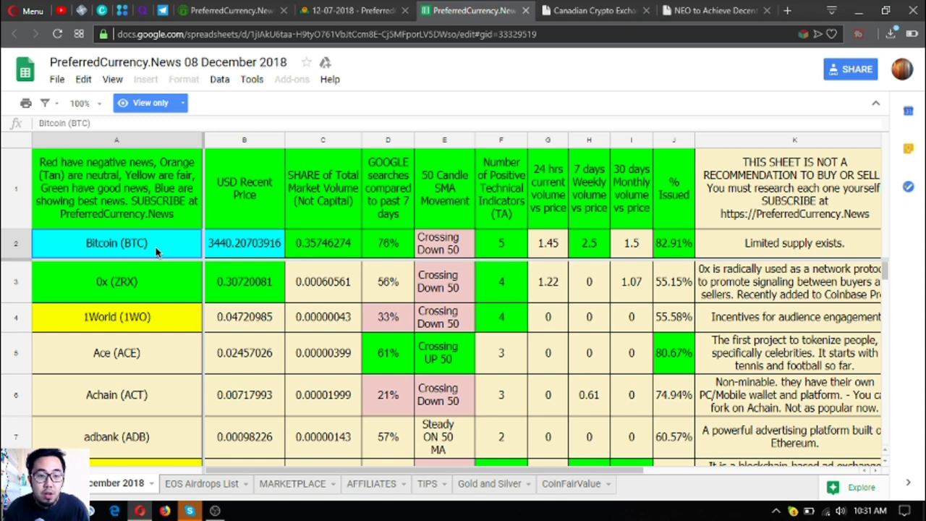
mouse_move(130, 172)
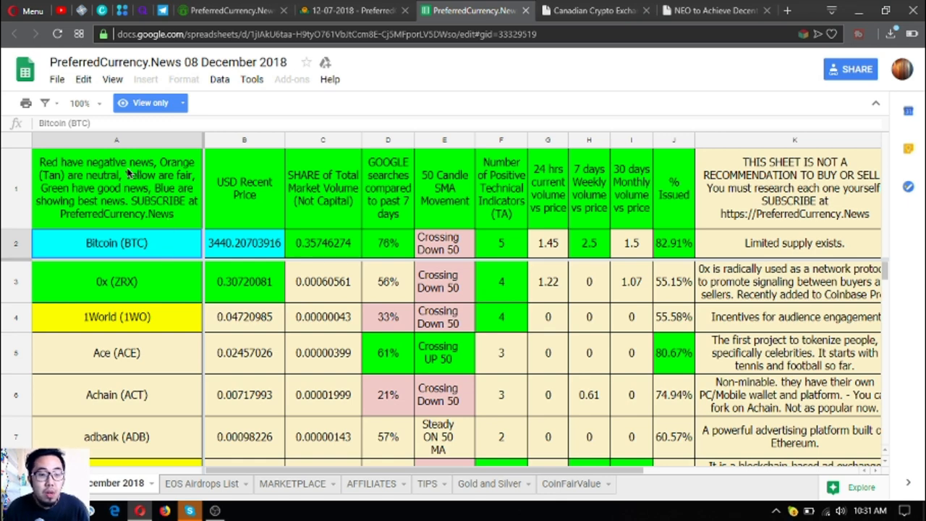
Scroll down the colour-coded coin list to the DAV Token row
click(116, 188)
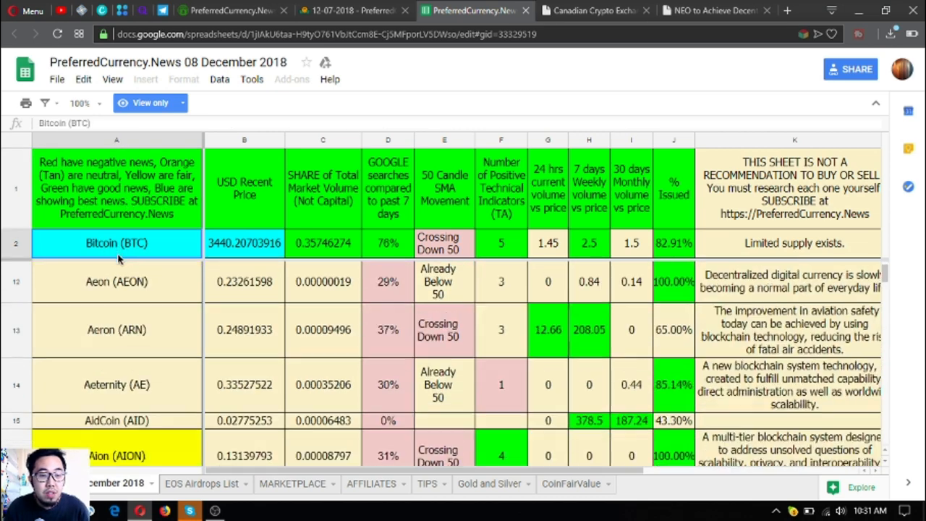
scroll(down, 3)
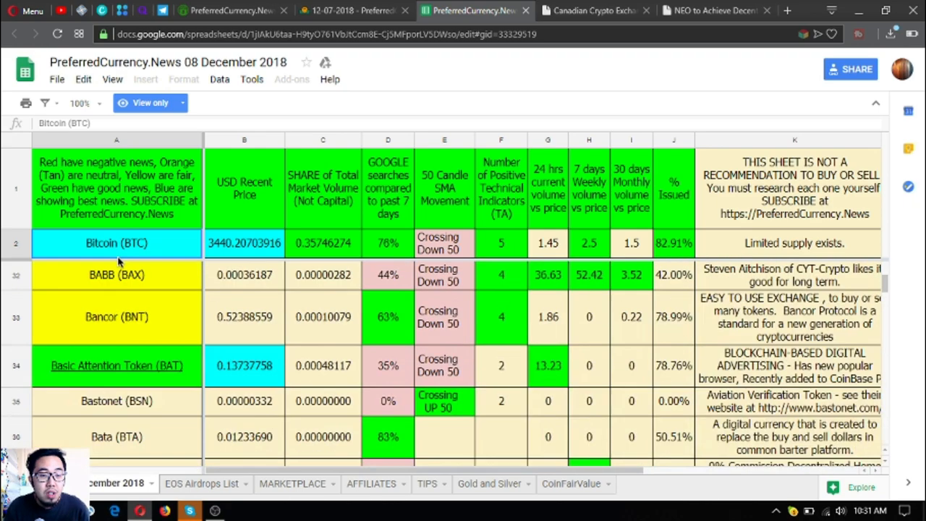
scroll(down, 3)
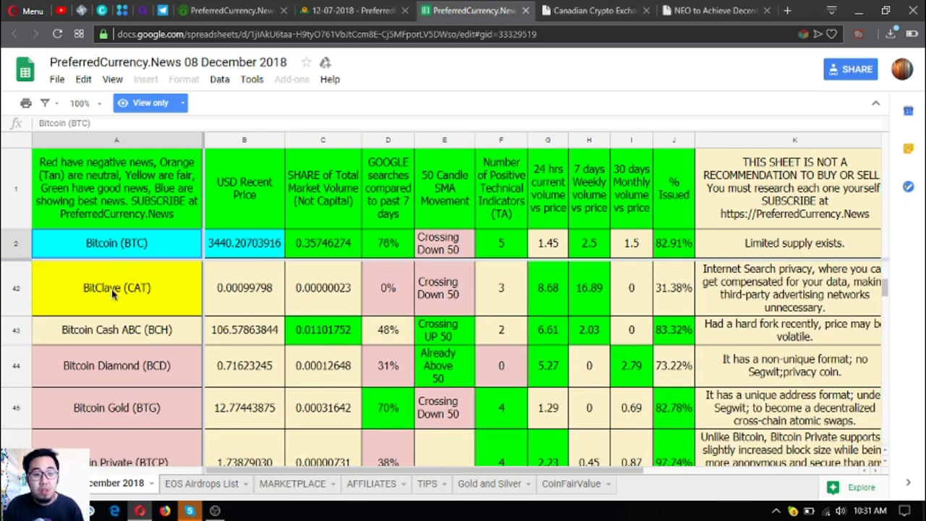
scroll(down, 3)
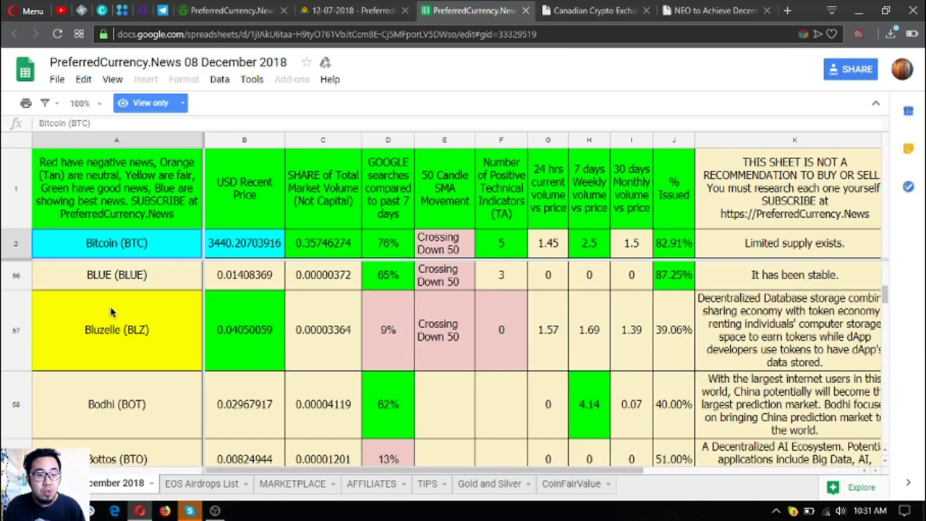
scroll(down, 3)
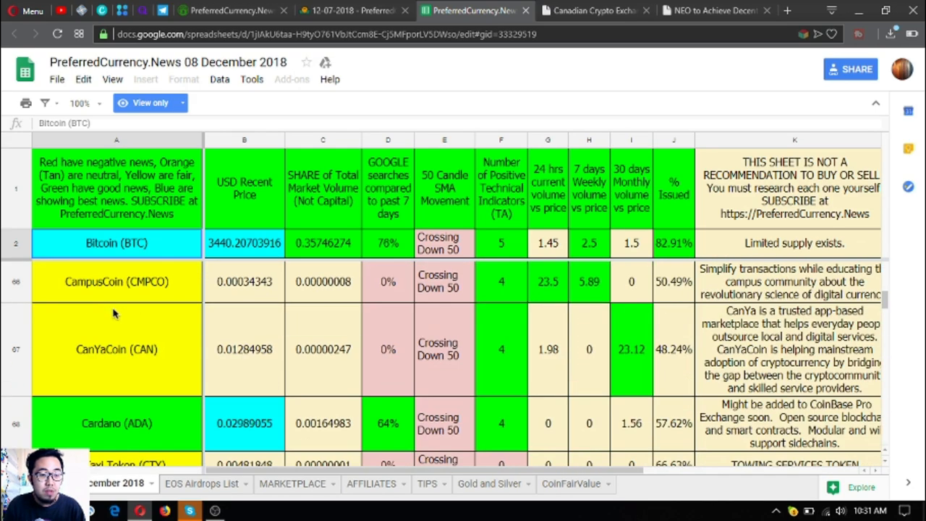
scroll(down, 3)
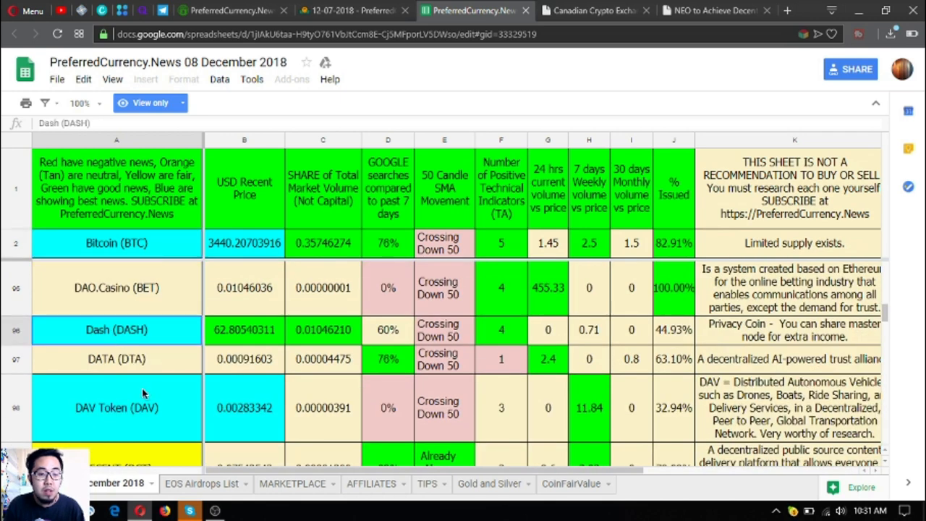
click(117, 407)
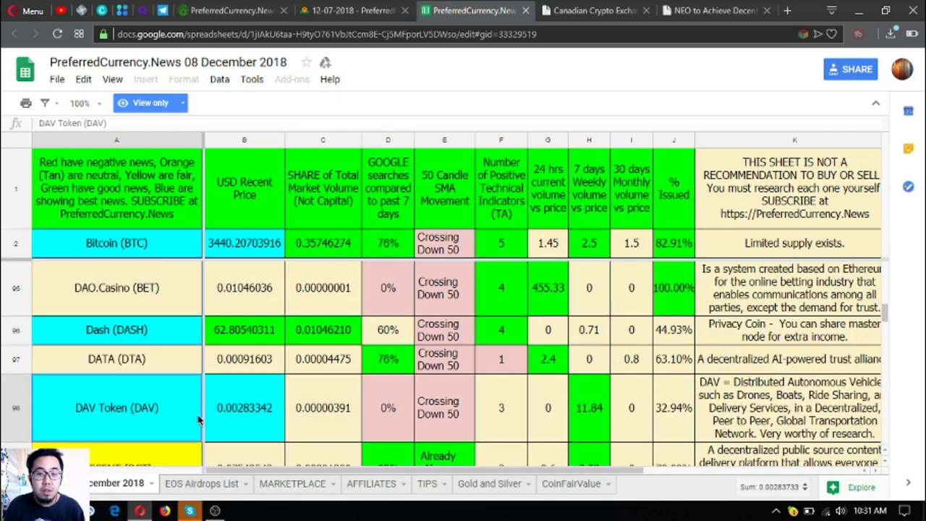
Revisit the newsletter, return to the spreadsheet, and select the USD Recent Price column
click(354, 10)
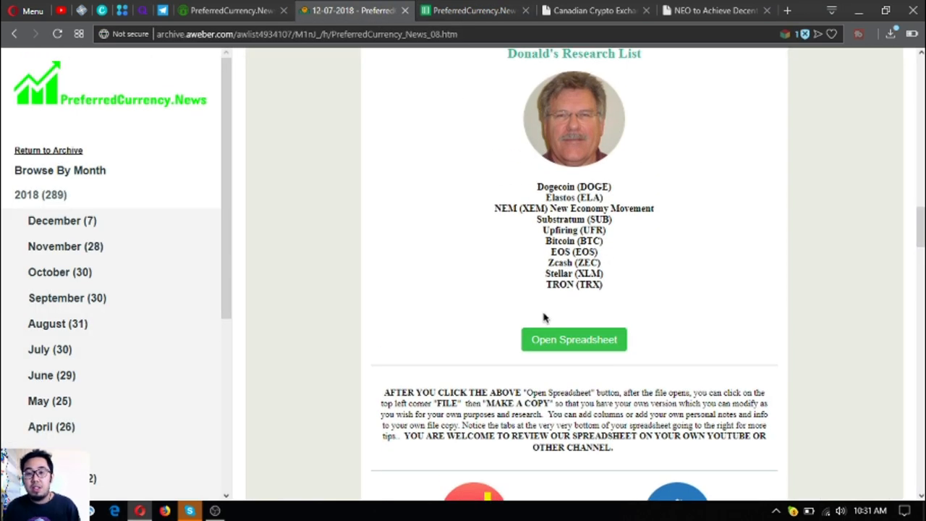
click(573, 339)
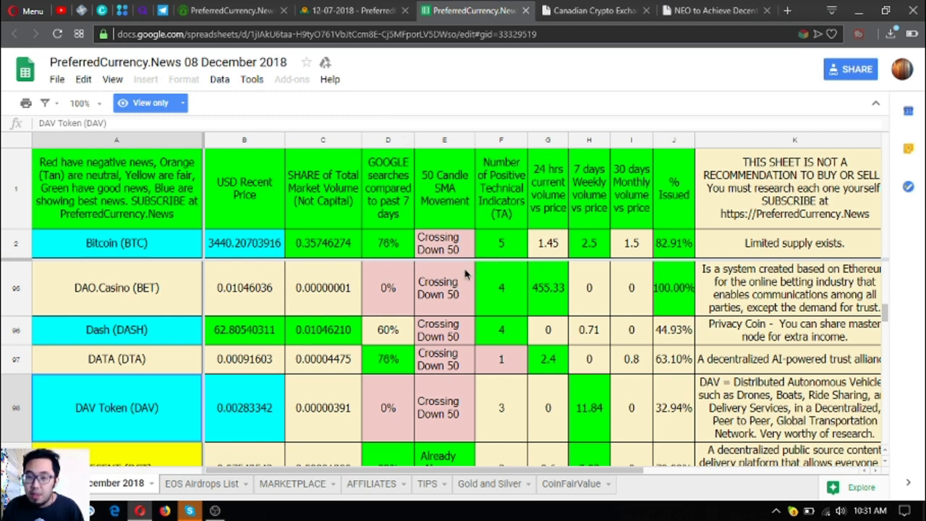
mouse_move(470, 275)
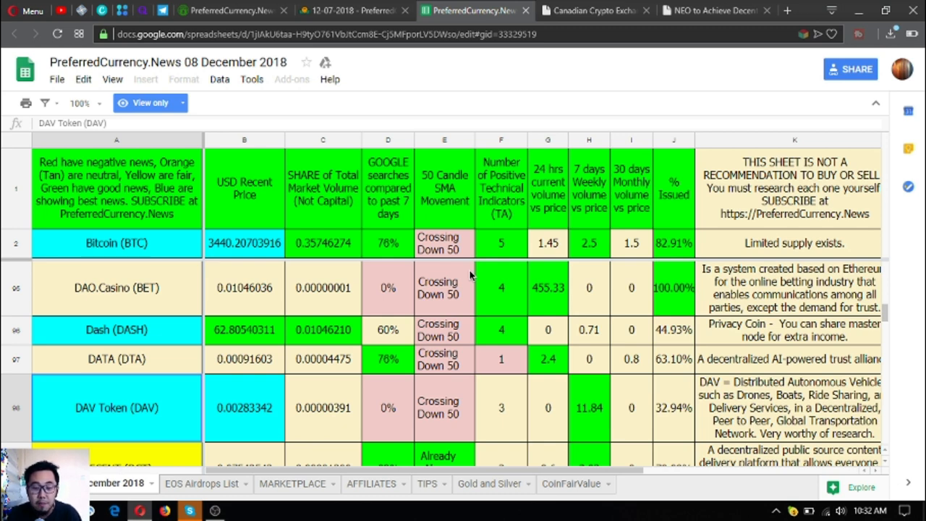
mouse_move(468, 29)
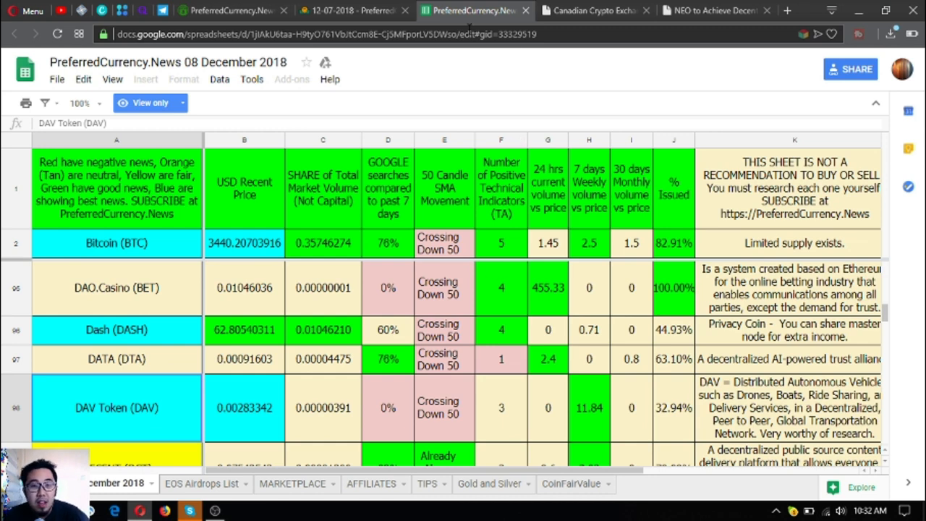
mouse_move(471, 11)
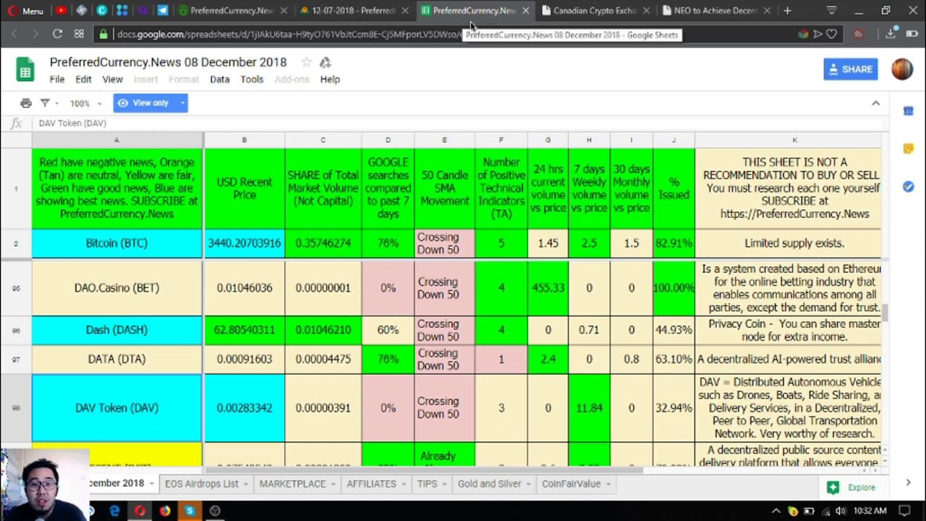
click(351, 10)
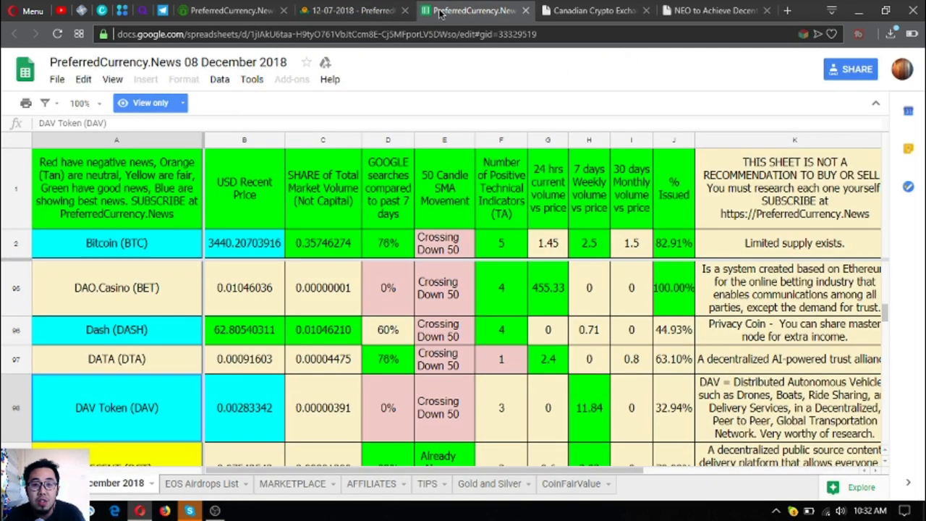
click(244, 140)
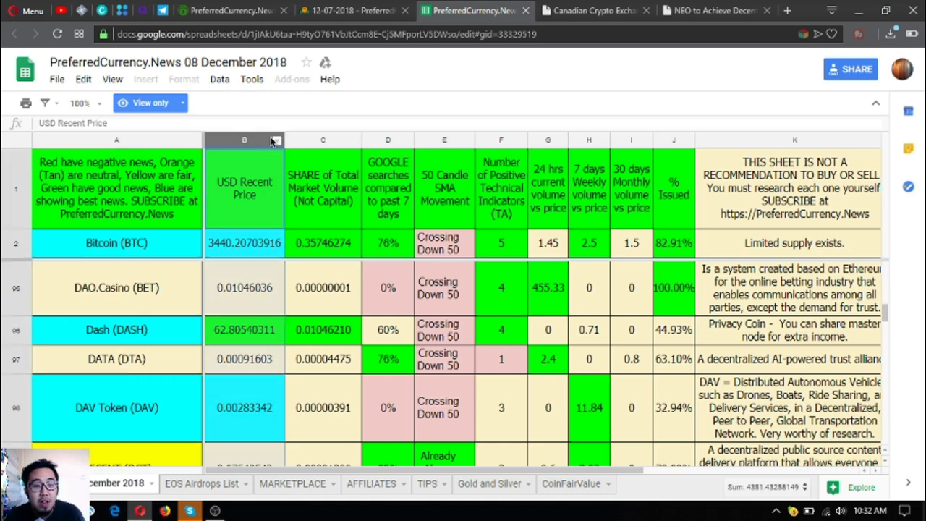
Return to the newsletter and scroll past the coin lists to Become an Affiliate
click(353, 10)
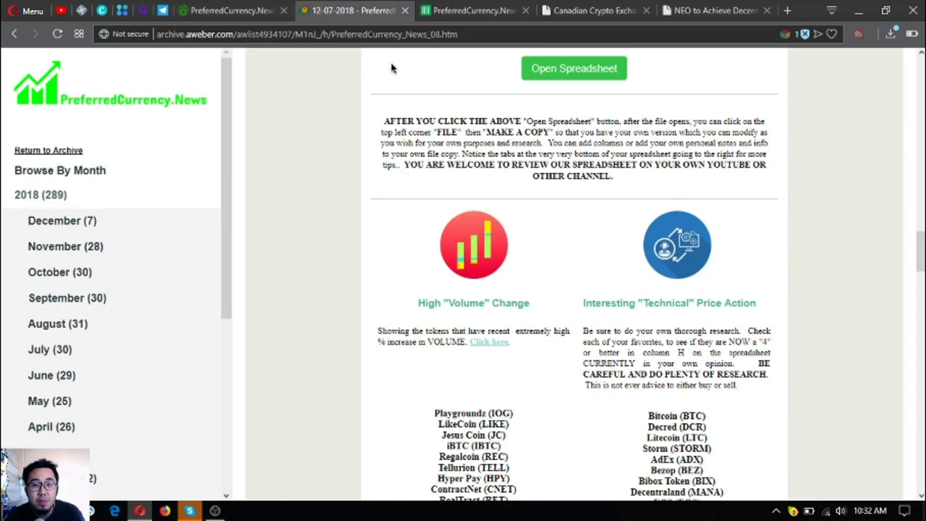
click(574, 68)
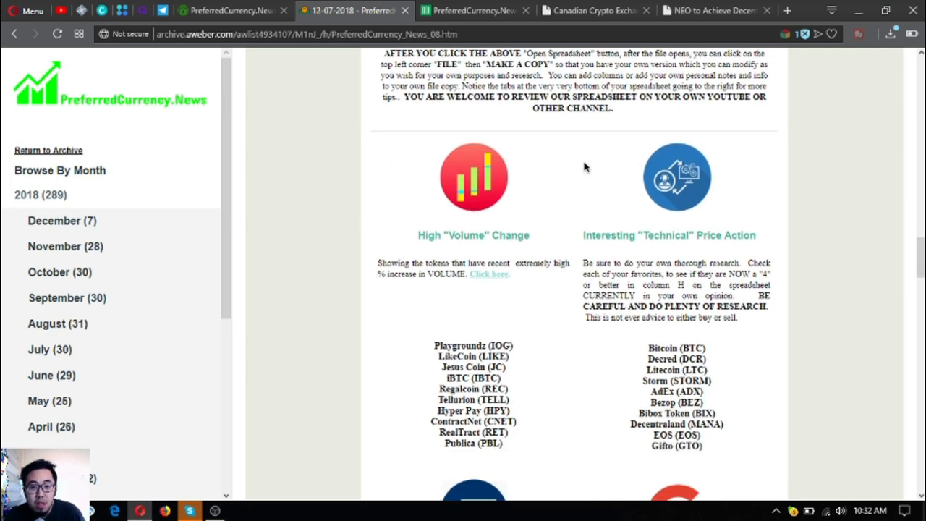
mouse_move(404, 165)
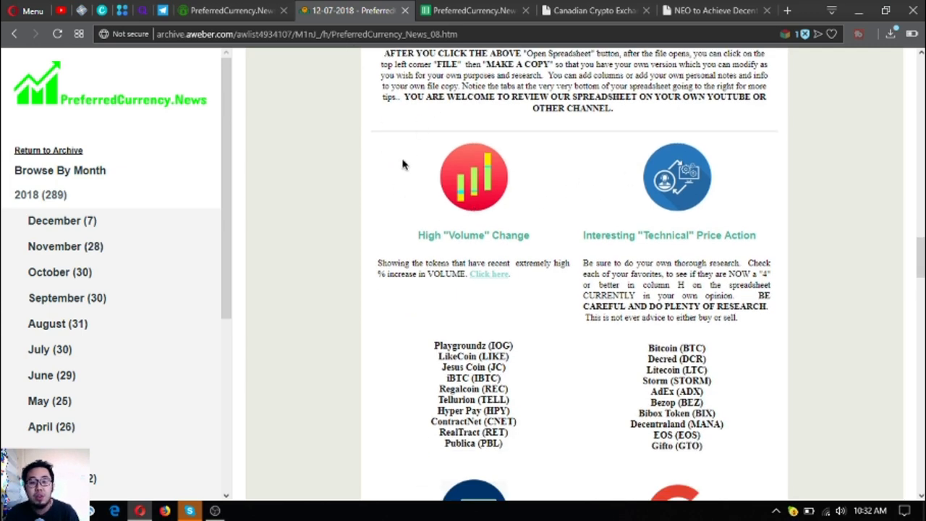
mouse_move(622, 282)
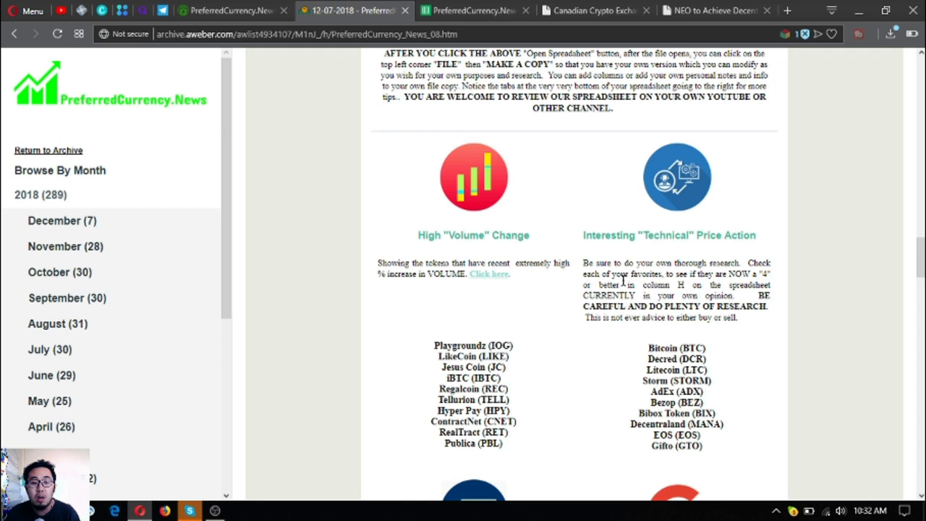
mouse_move(545, 277)
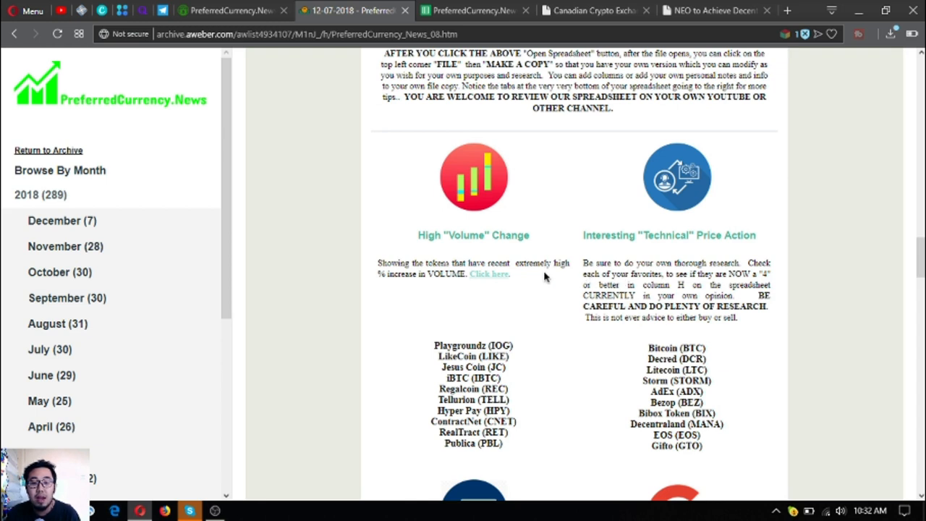
mouse_move(635, 251)
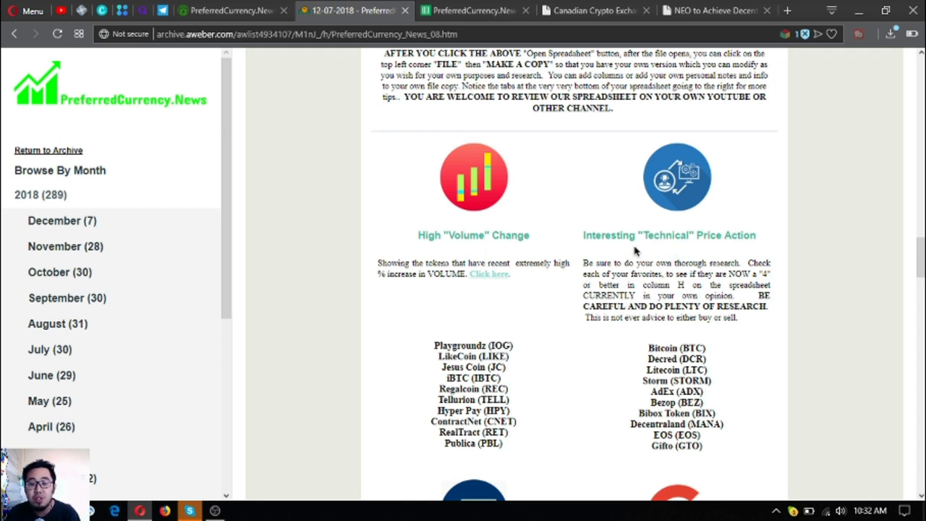
scroll(down, 3)
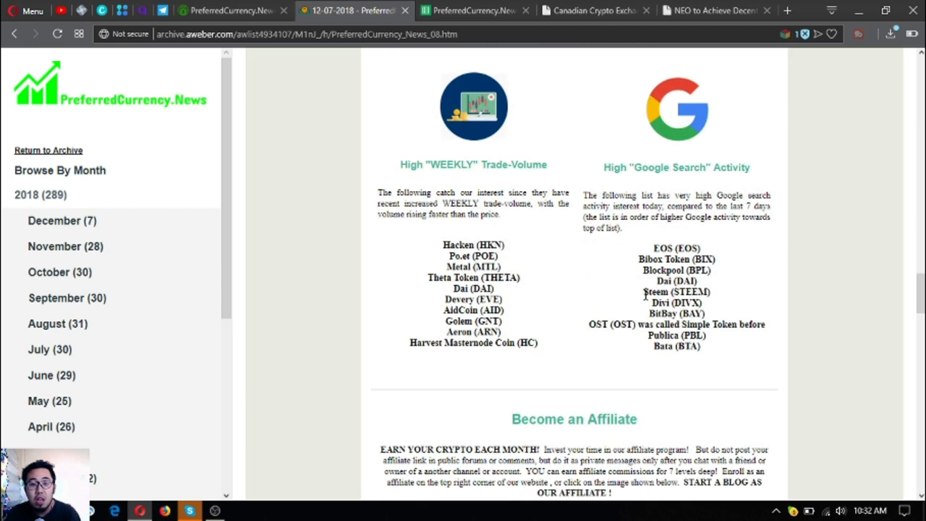
mouse_move(645, 295)
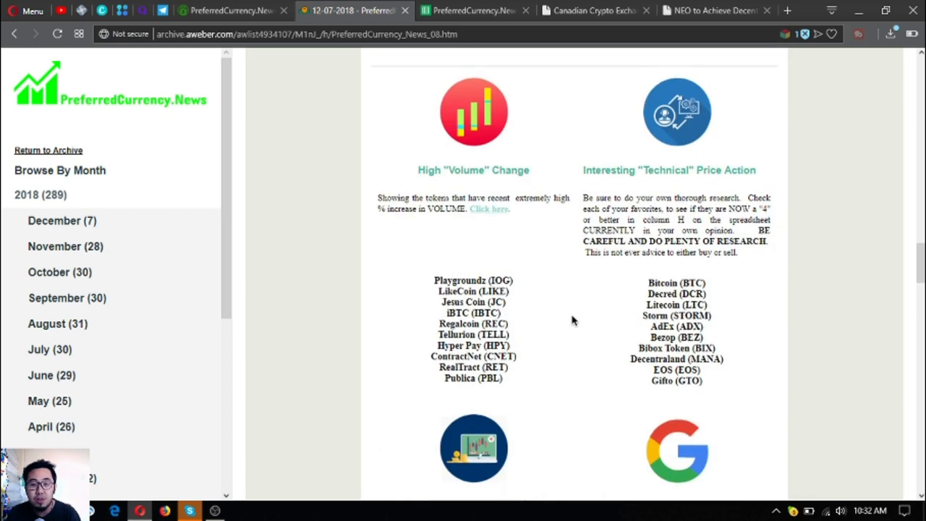
scroll(down, 3)
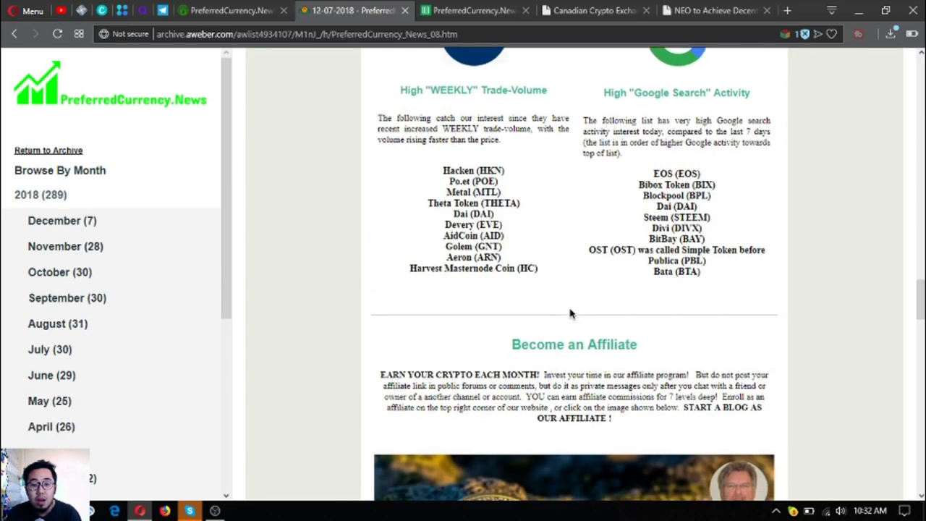
scroll(down, 3)
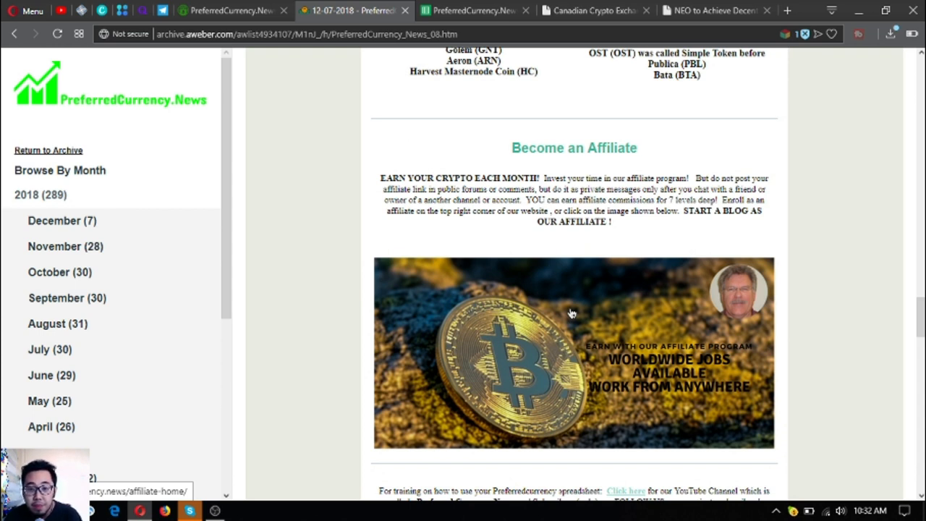
mouse_move(554, 326)
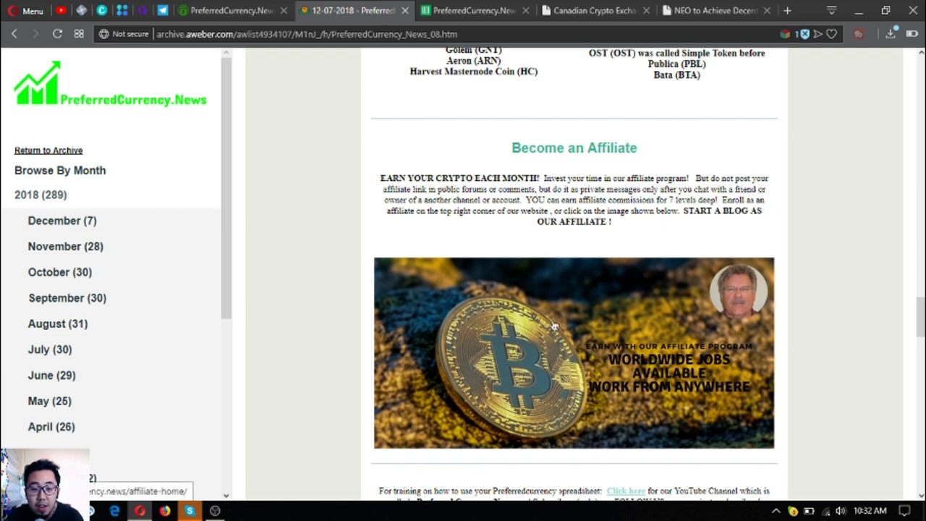
mouse_move(592, 333)
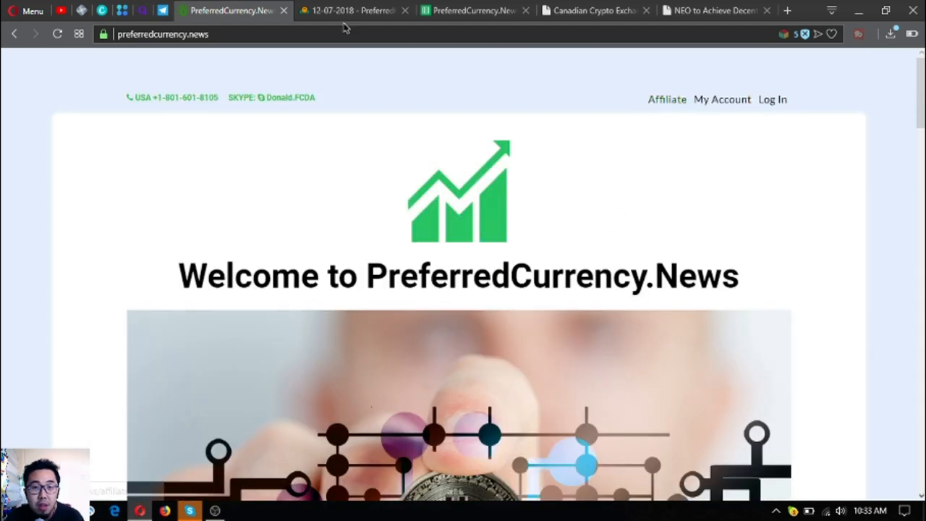
Switch to the December 8 newsletter and scroll past affiliates to Upcoming EOS Airdrops
click(351, 10)
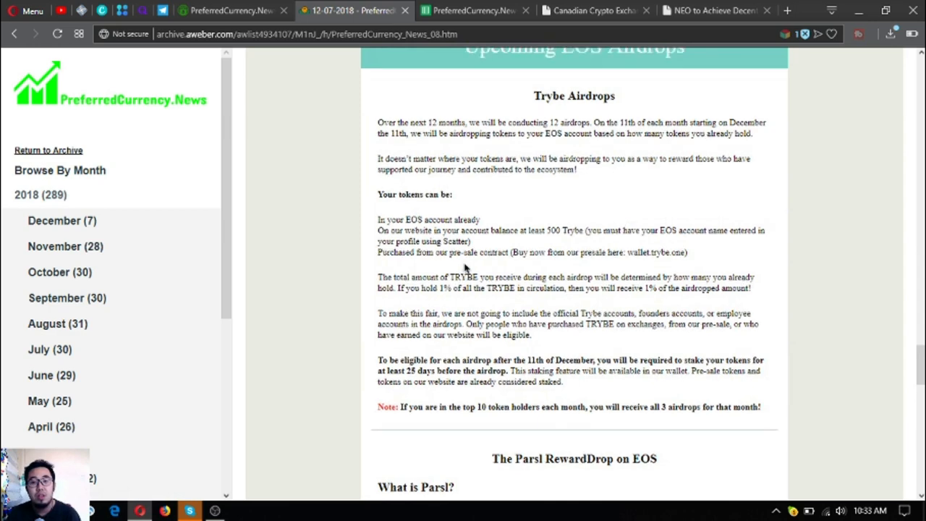
scroll(down, 3)
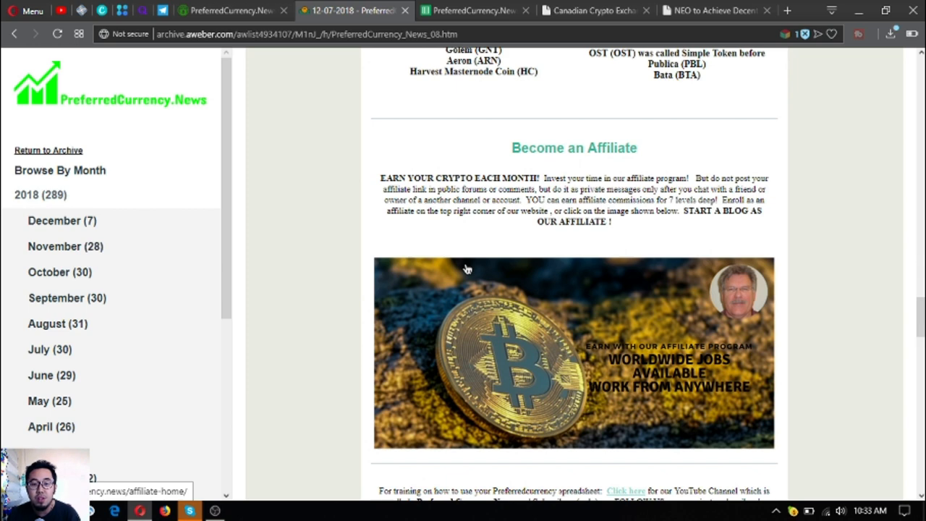
mouse_move(510, 237)
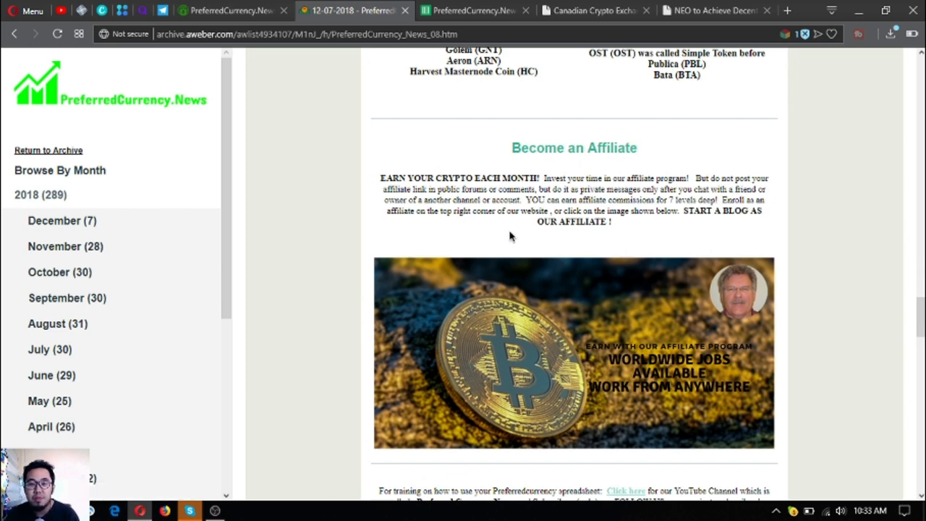
mouse_move(517, 250)
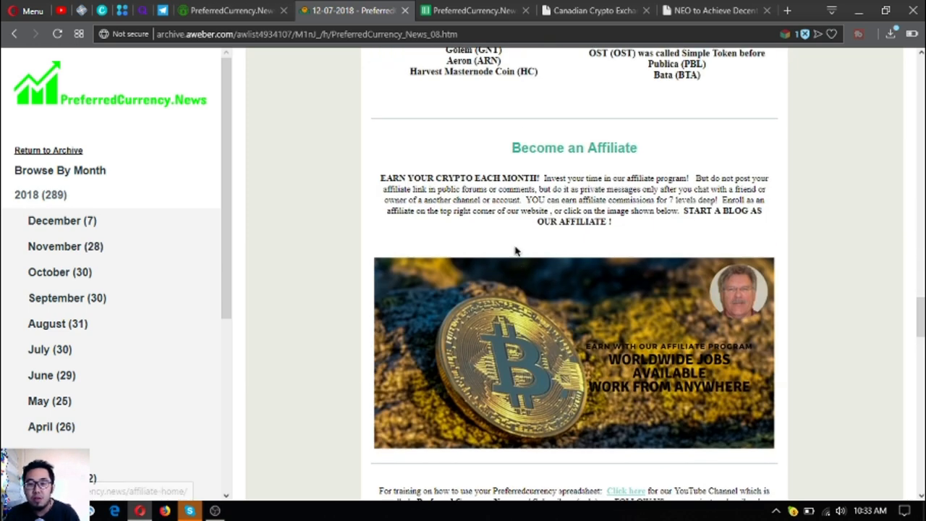
mouse_move(536, 217)
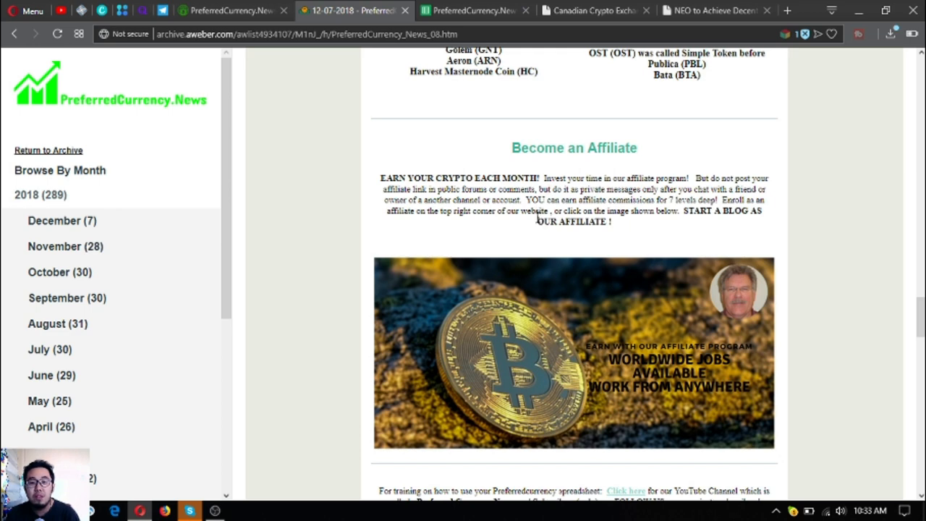
scroll(down, 3)
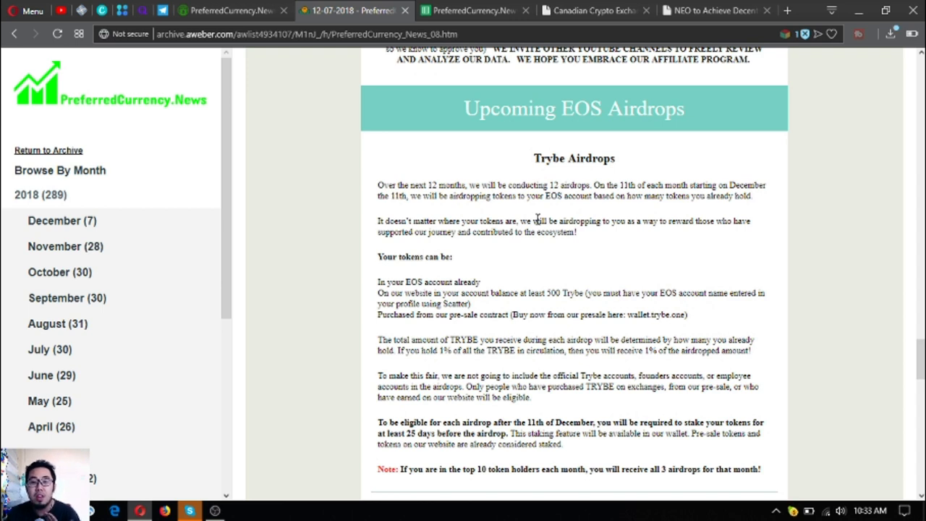
mouse_move(534, 222)
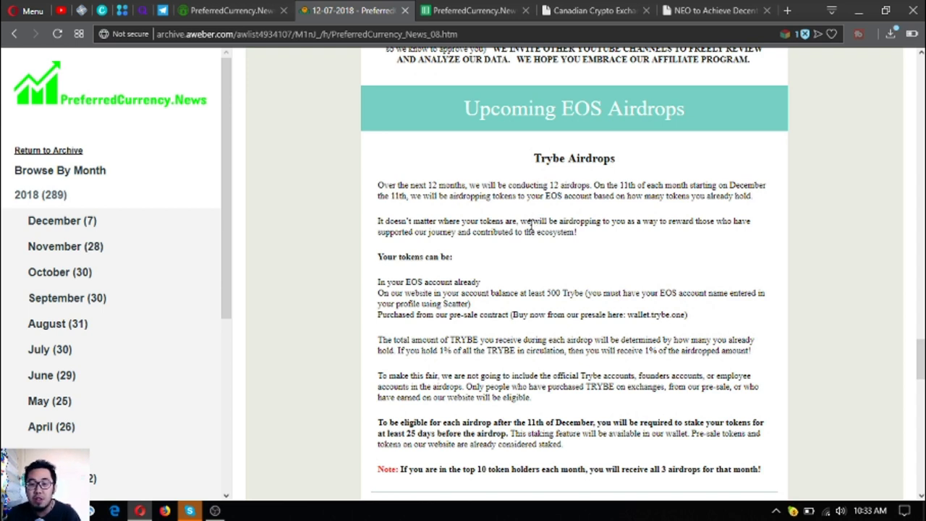
scroll(down, 3)
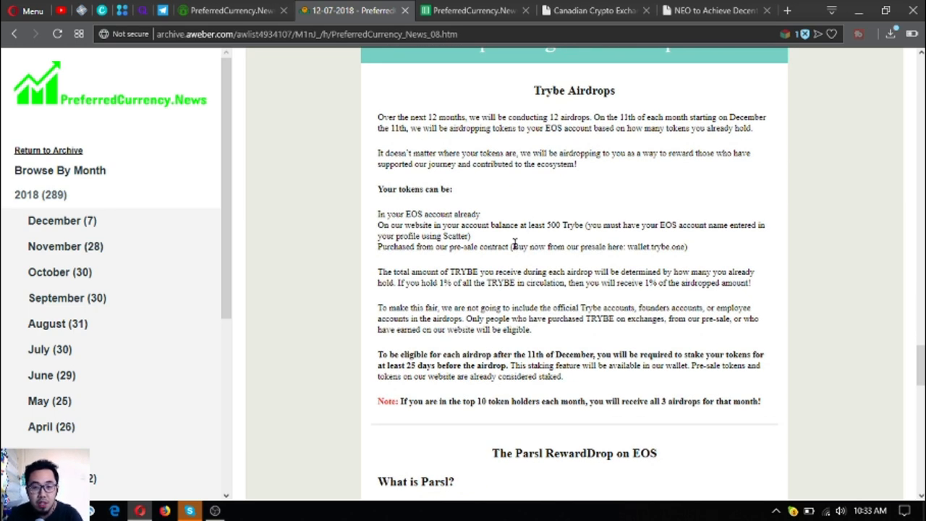
mouse_move(550, 112)
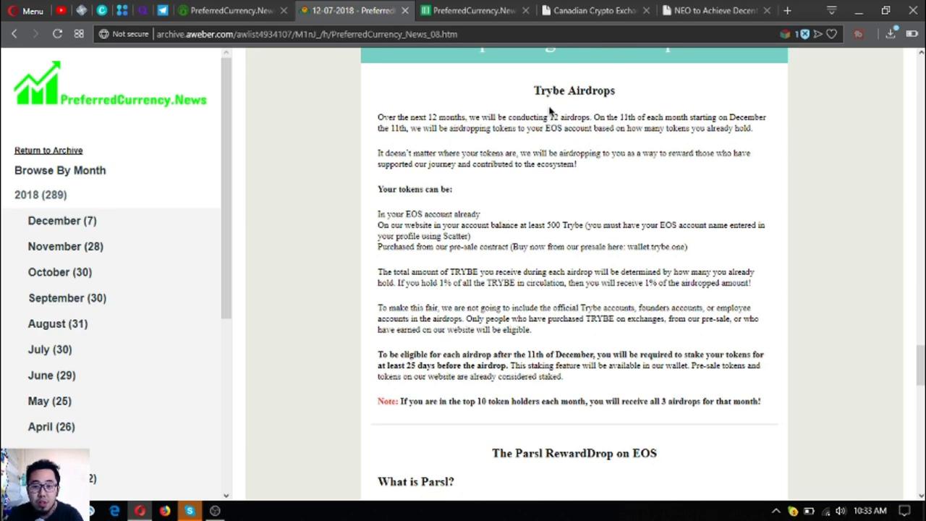
scroll(down, 3)
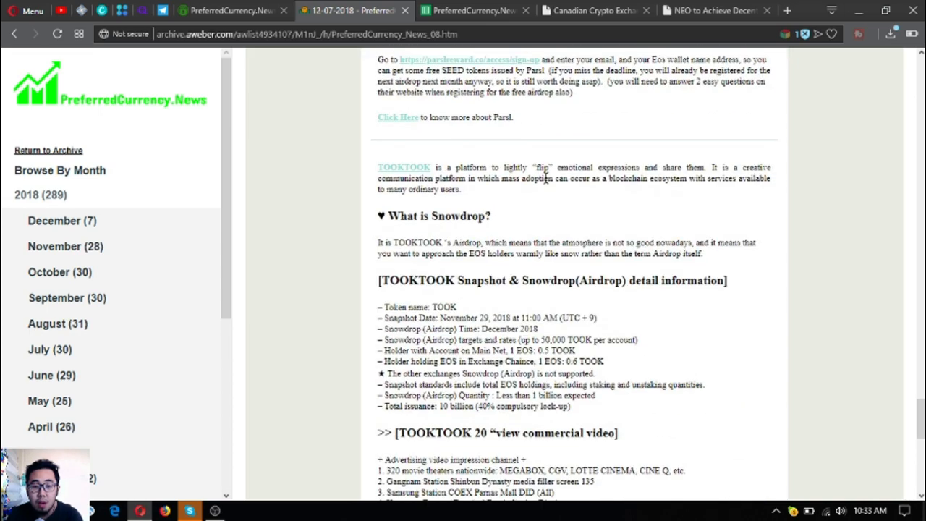
scroll(down, 3)
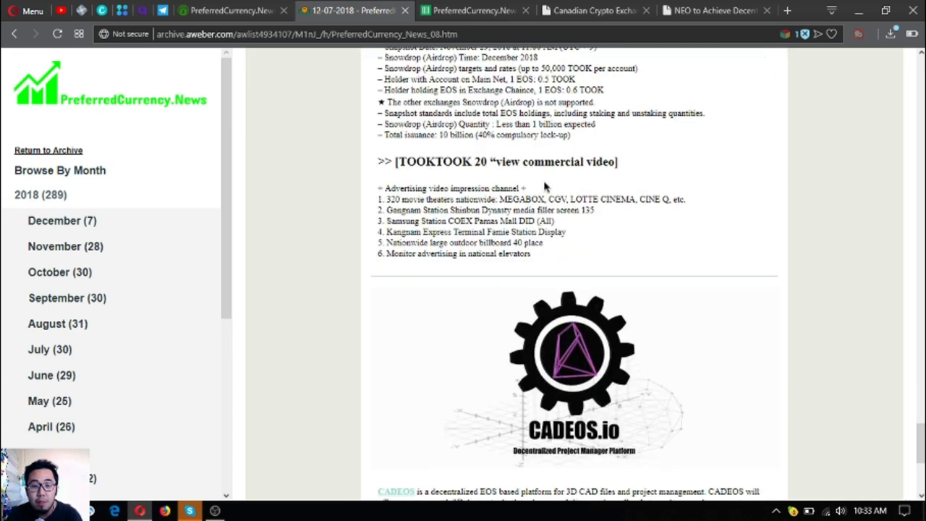
scroll(down, 3)
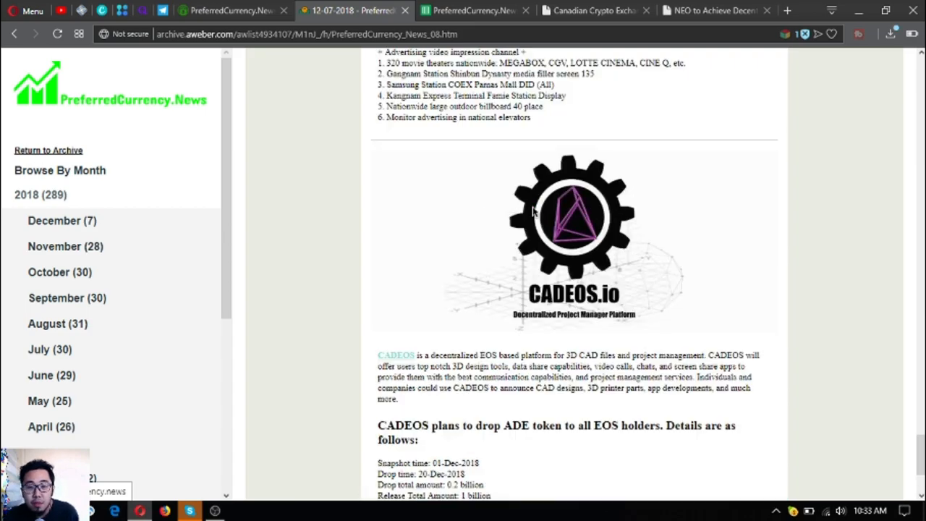
scroll(down, 3)
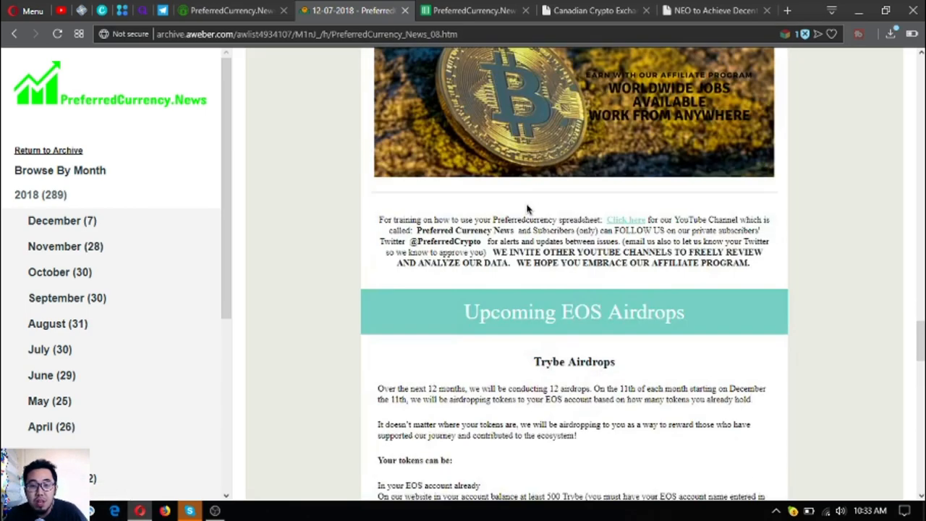
scroll(down, 3)
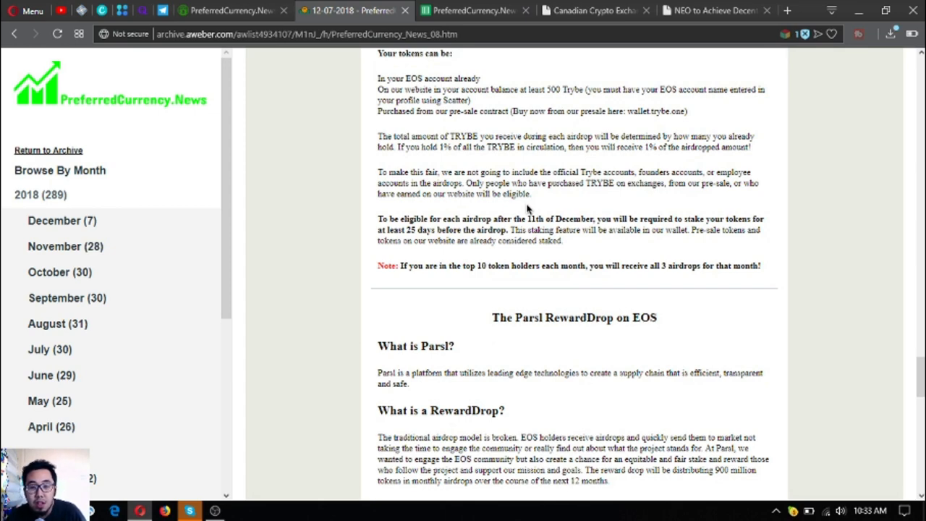
scroll(down, 3)
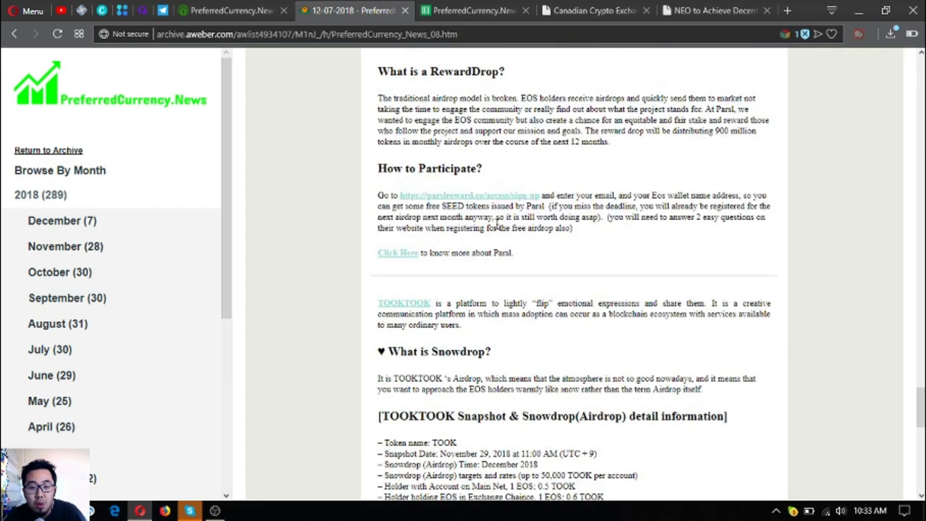
scroll(down, 3)
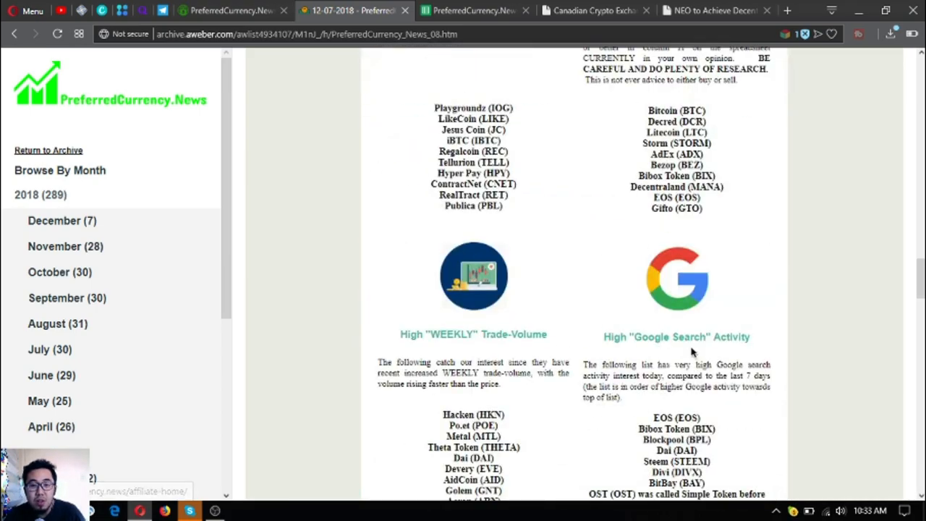
scroll(down, 3)
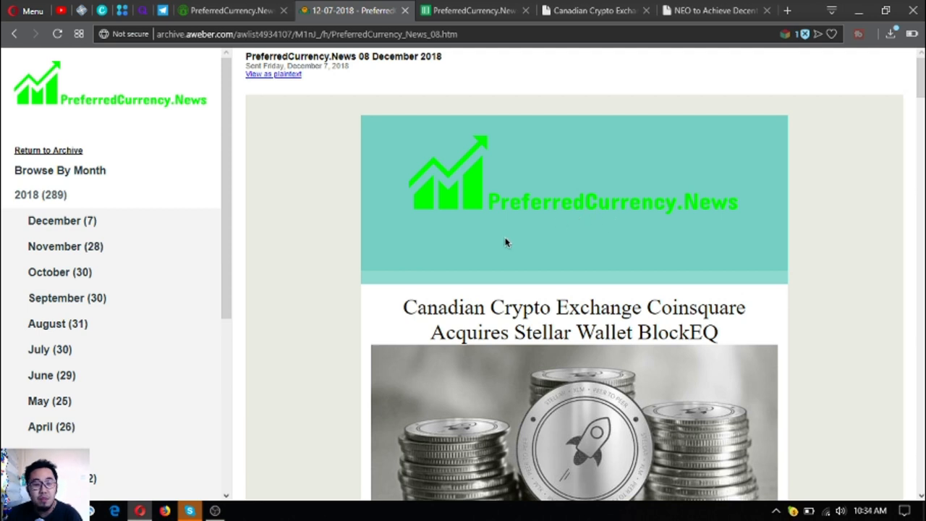
mouse_move(483, 226)
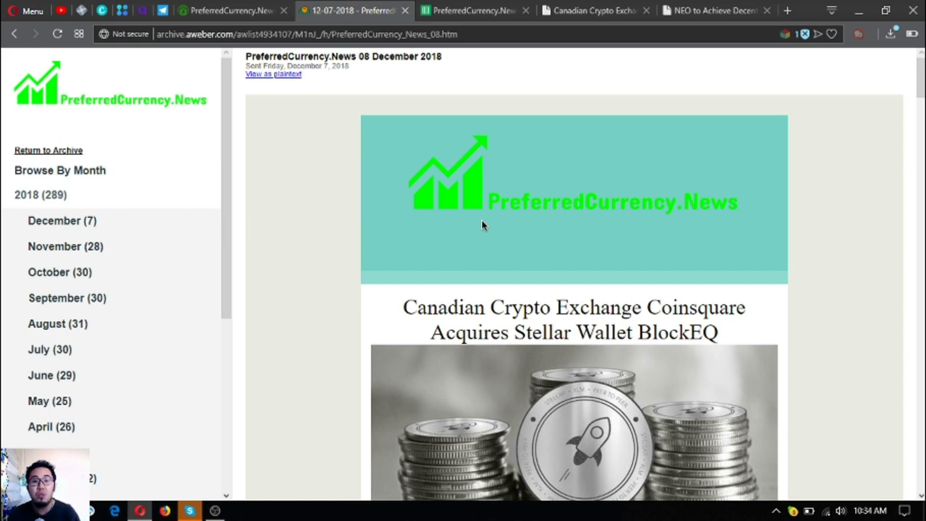
mouse_move(303, 147)
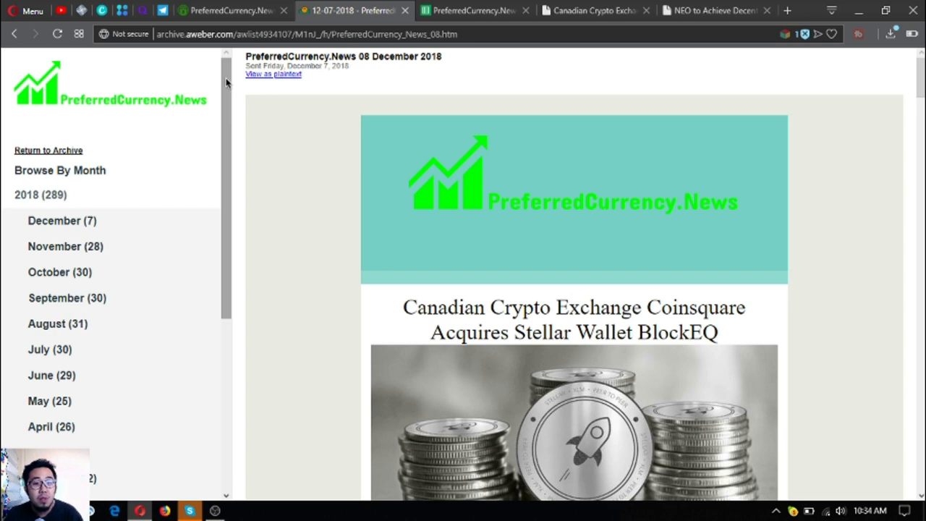
Open the EOS Podcasts and Videos Telegram page and decline launching Telegram Desktop
click(163, 10)
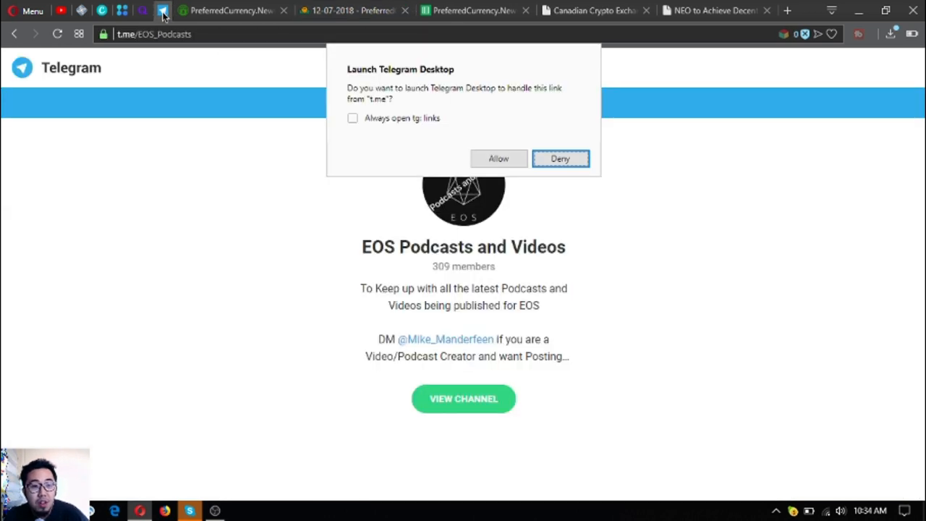
click(559, 159)
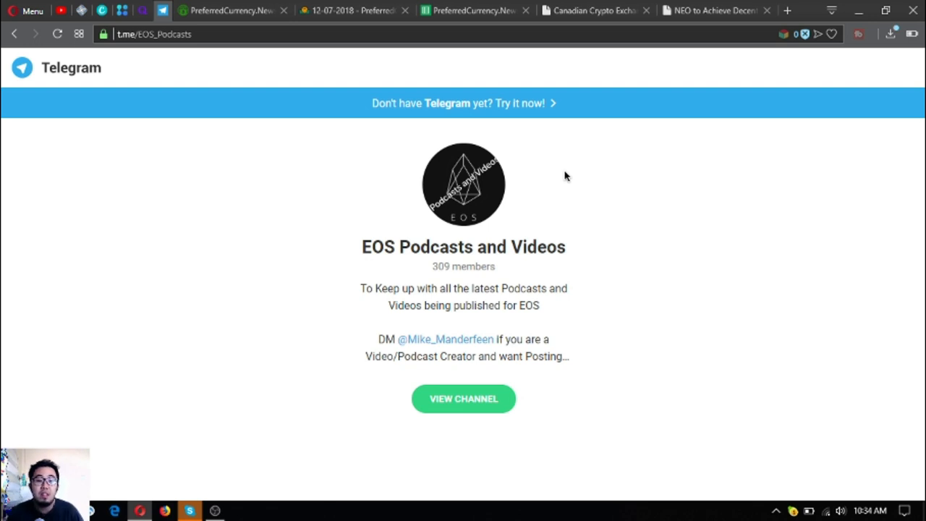
mouse_move(145, 13)
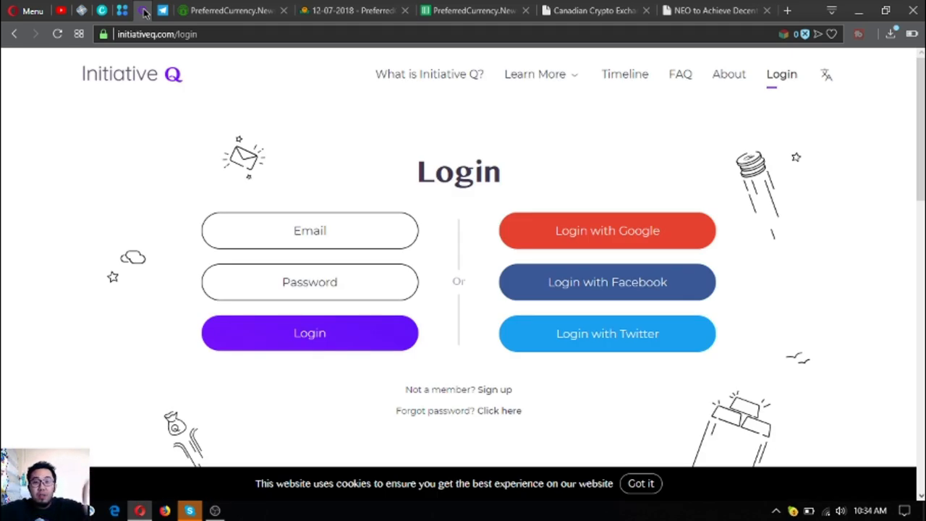
mouse_move(122, 10)
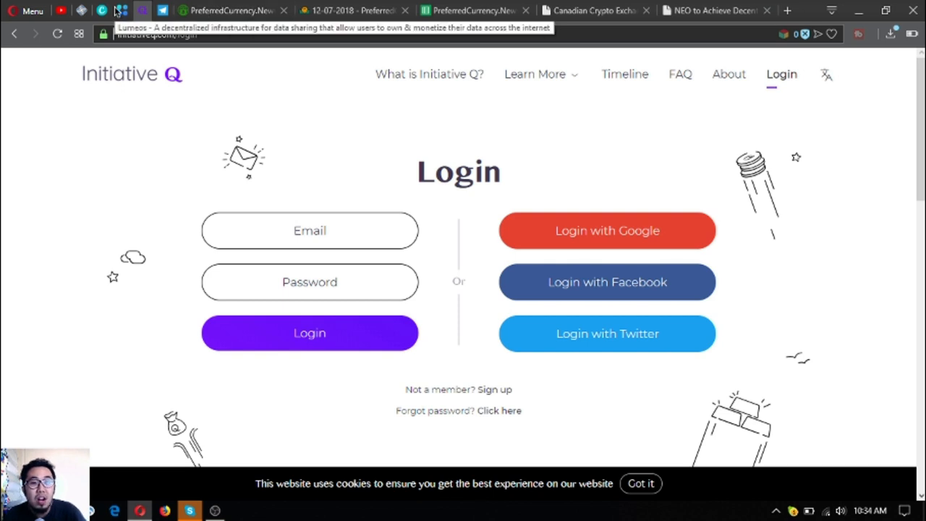